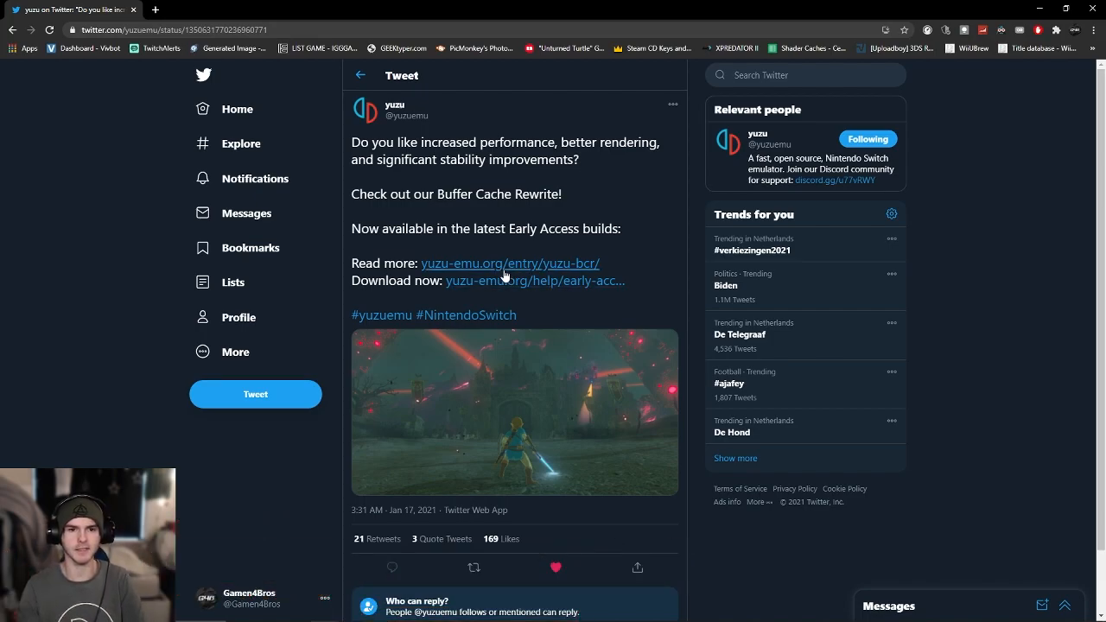
Open the yuzu-emu.org/entry/yuzu-bcr/ article and scroll to the RTX 3070 OpenGL benchmark chart.
{"action": "left_click", "coordinate": [508, 263]}
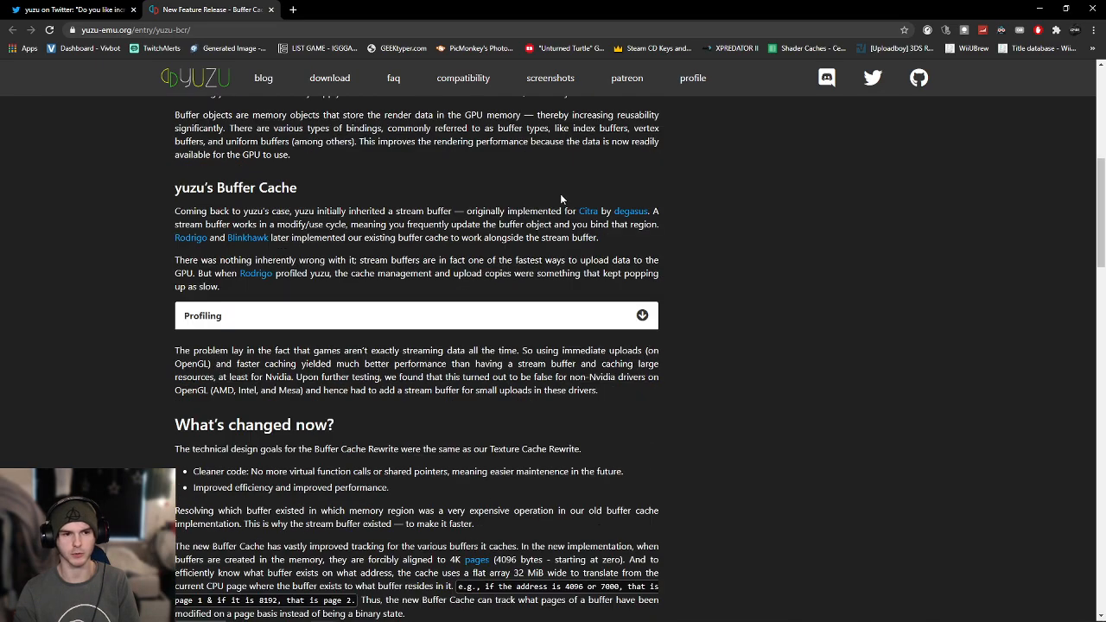
{"action": "scroll", "scroll_direction": "down", "scroll_amount": 3}
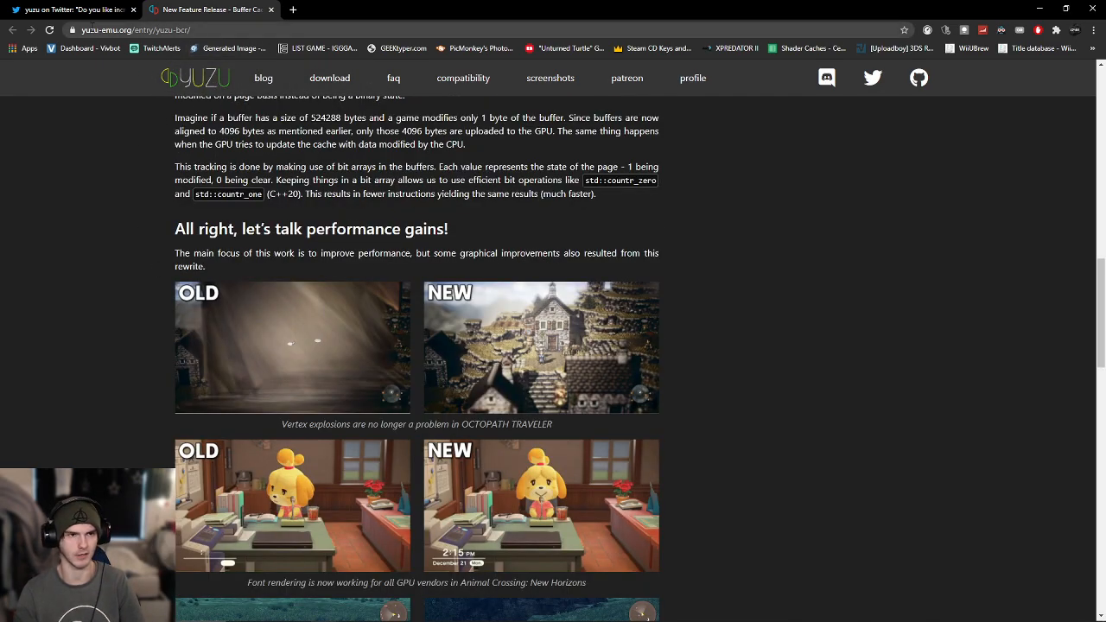
{"action": "scroll", "scroll_direction": "down", "scroll_amount": 3}
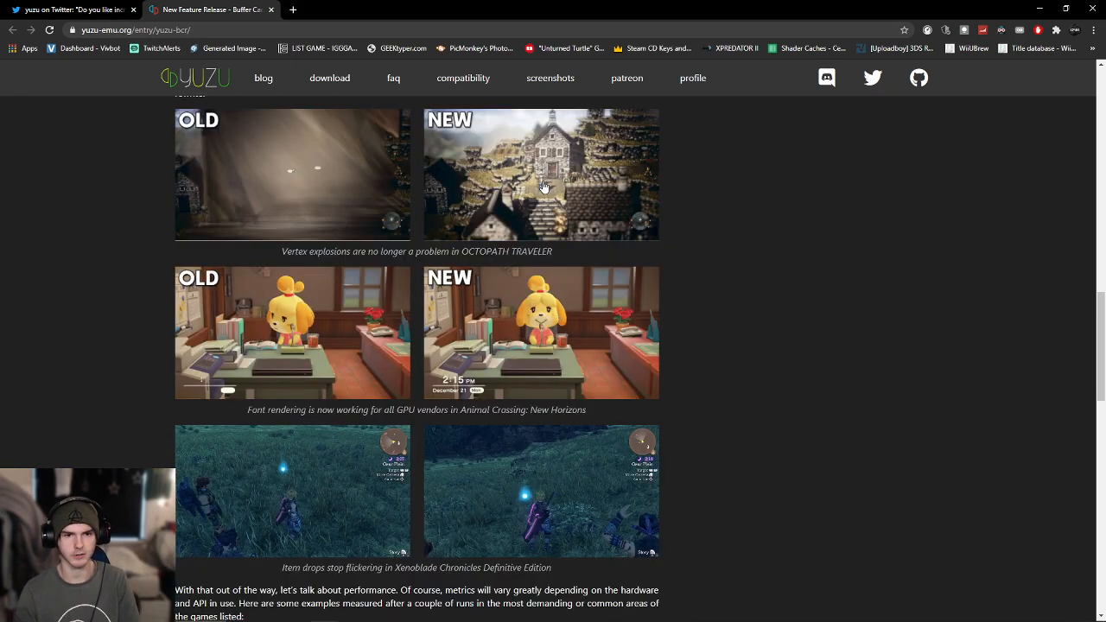
{"action": "scroll", "scroll_direction": "down", "scroll_amount": 3}
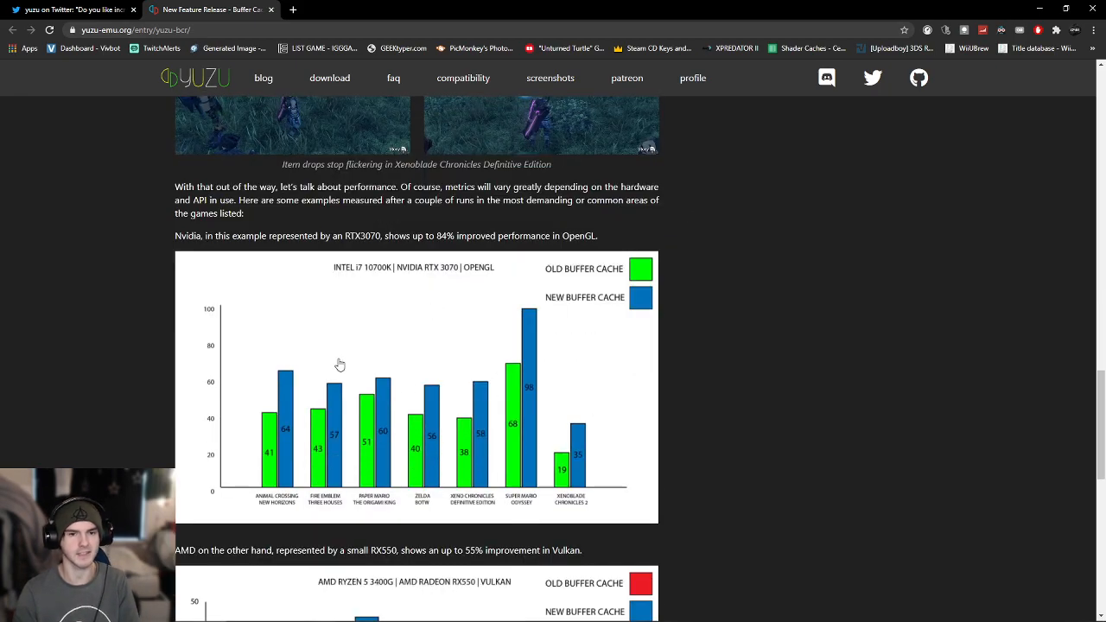
{"action": "scroll", "scroll_direction": "down", "scroll_amount": 3}
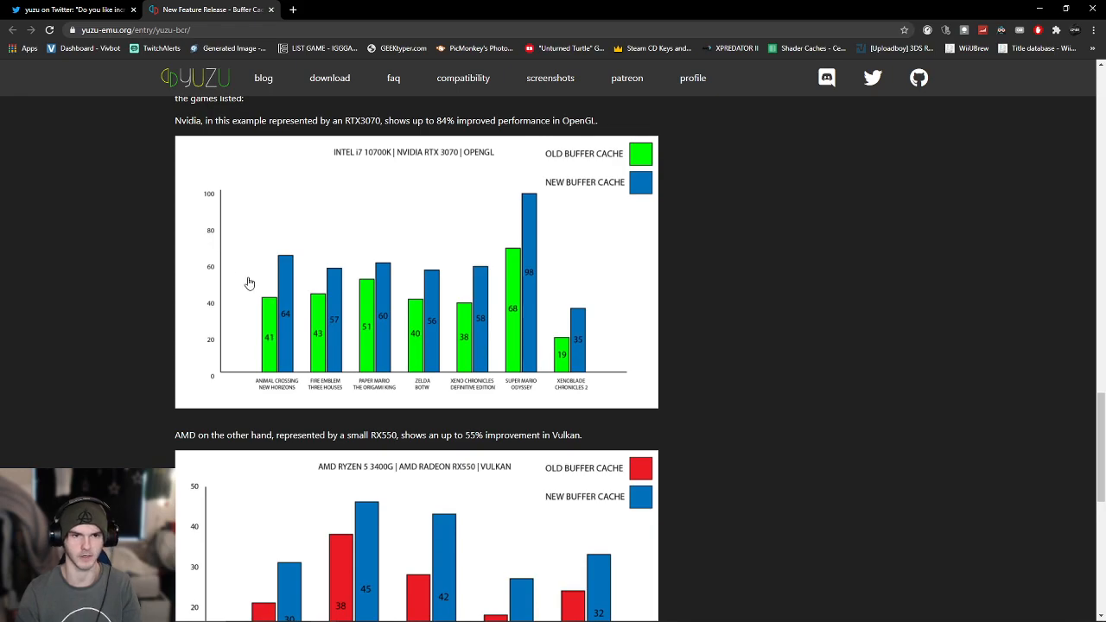
{"action": "scroll", "scroll_direction": "down", "scroll_amount": 3}
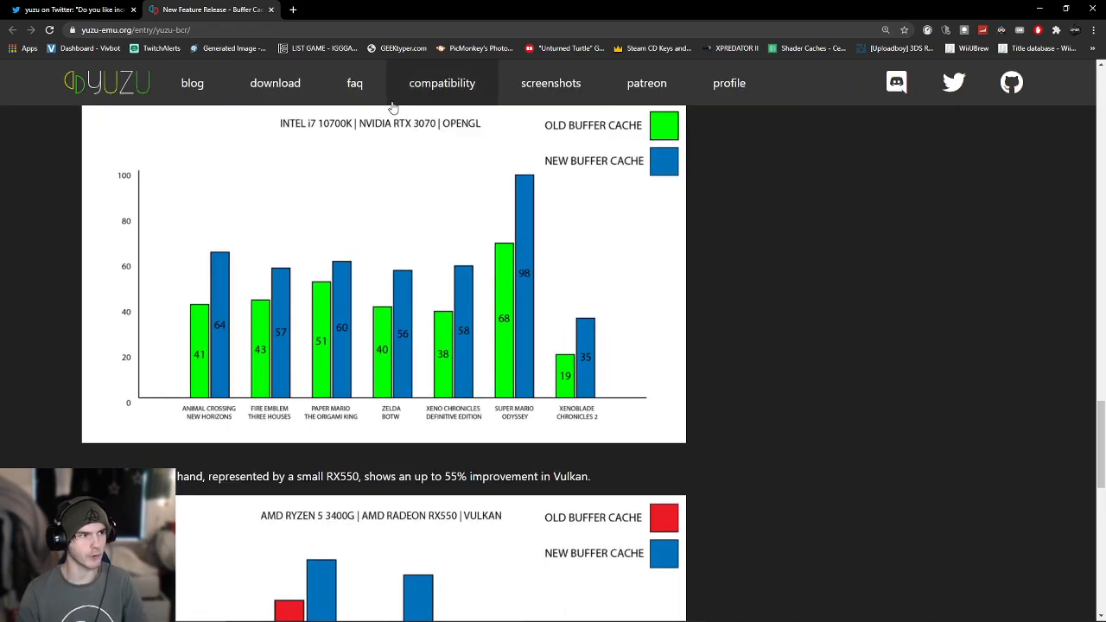
{"action": "mouse_move", "coordinate": [336, 148]}
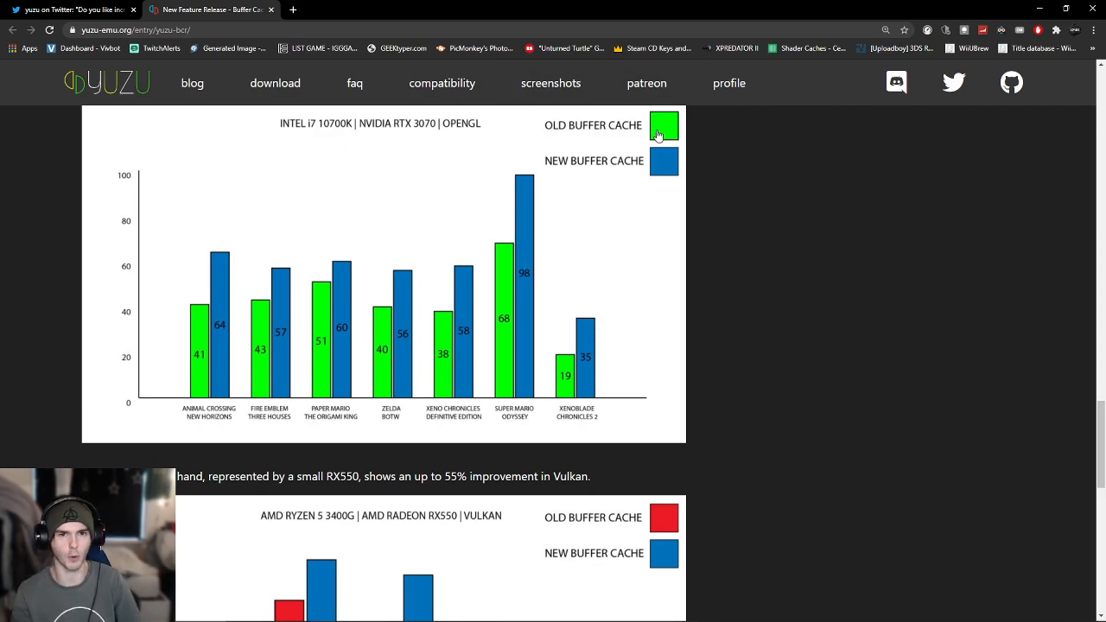
{"action": "mouse_move", "coordinate": [664, 145]}
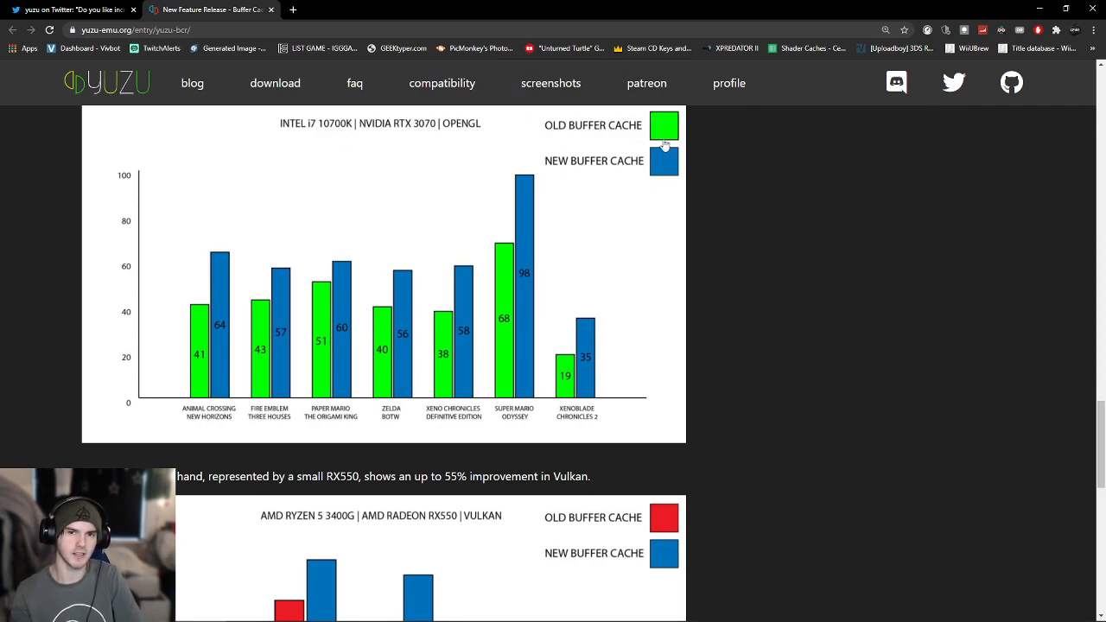
{"action": "mouse_move", "coordinate": [206, 312]}
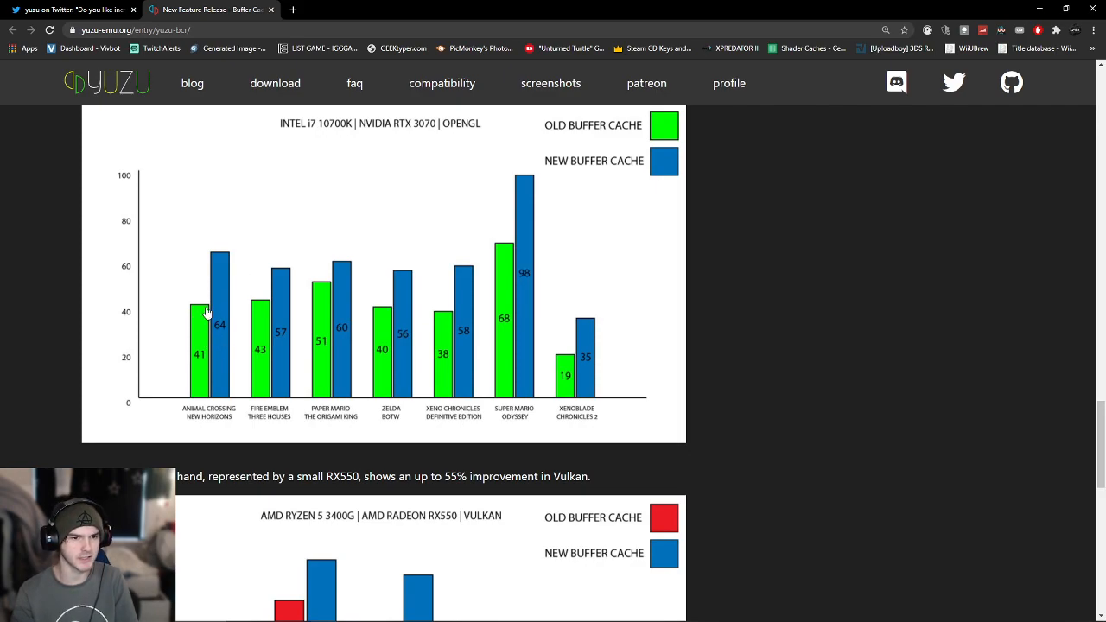
{"action": "mouse_move", "coordinate": [221, 312]}
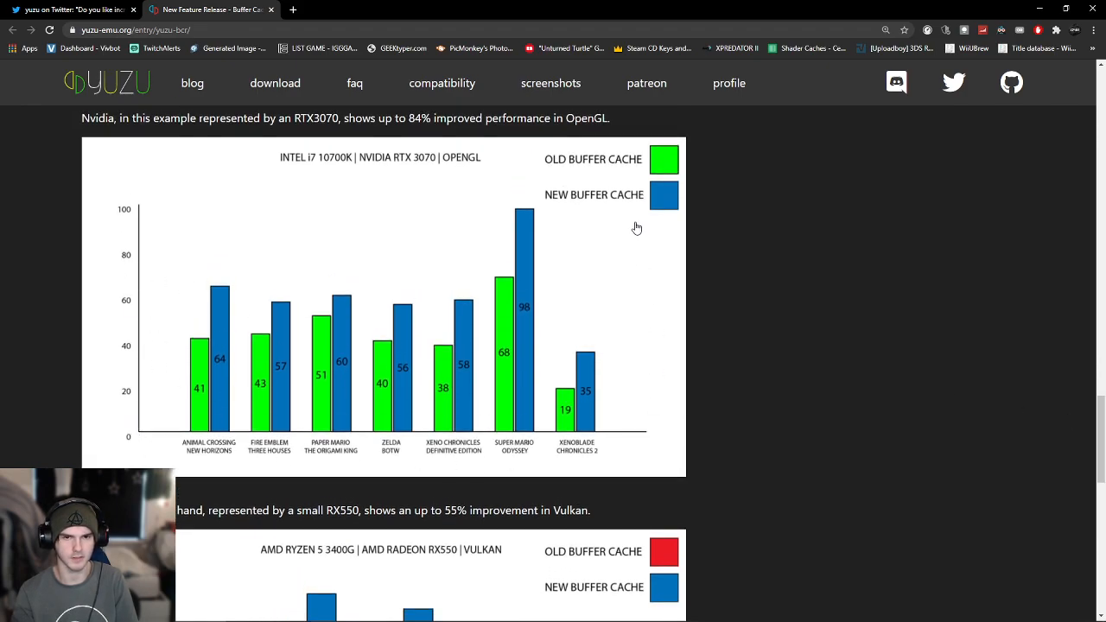
{"action": "mouse_move", "coordinate": [225, 307]}
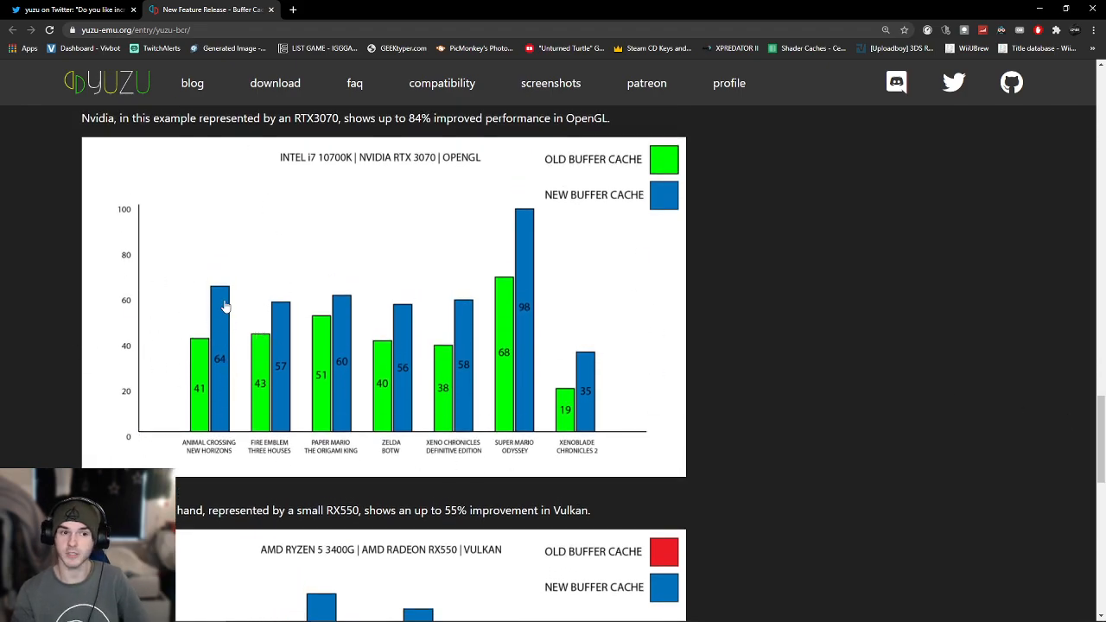
{"action": "mouse_move", "coordinate": [268, 311]}
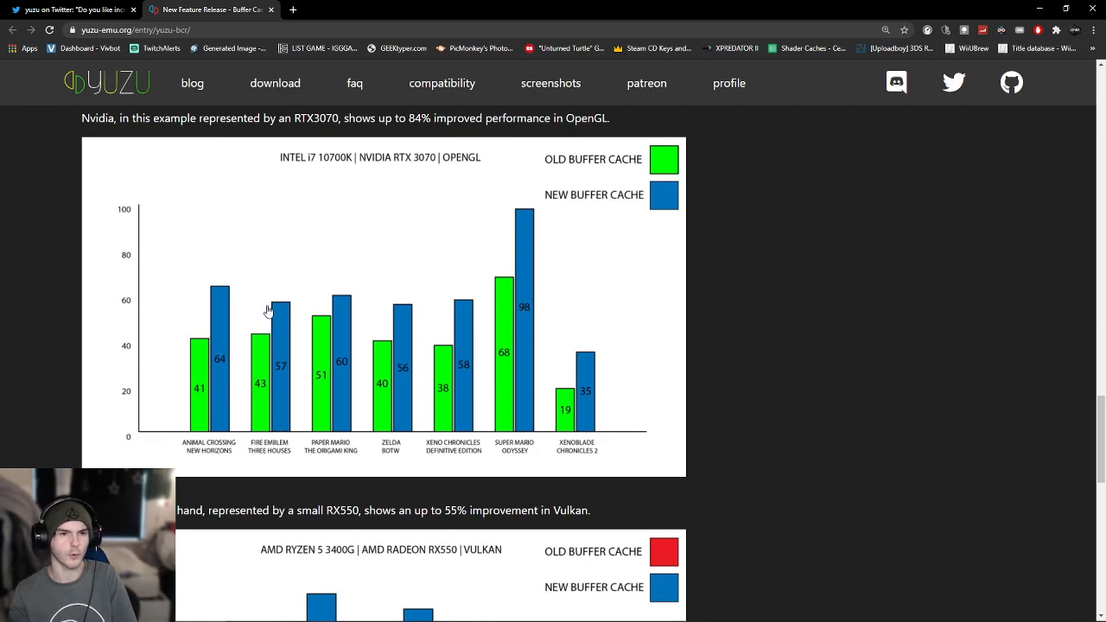
{"action": "mouse_move", "coordinate": [416, 343]}
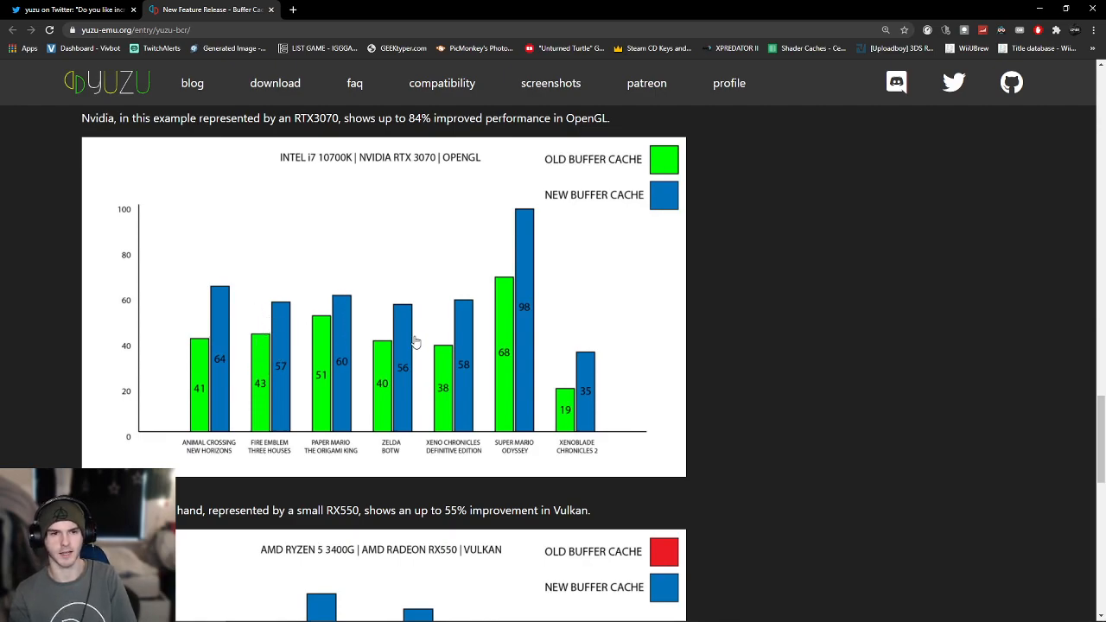
{"action": "mouse_move", "coordinate": [463, 317]}
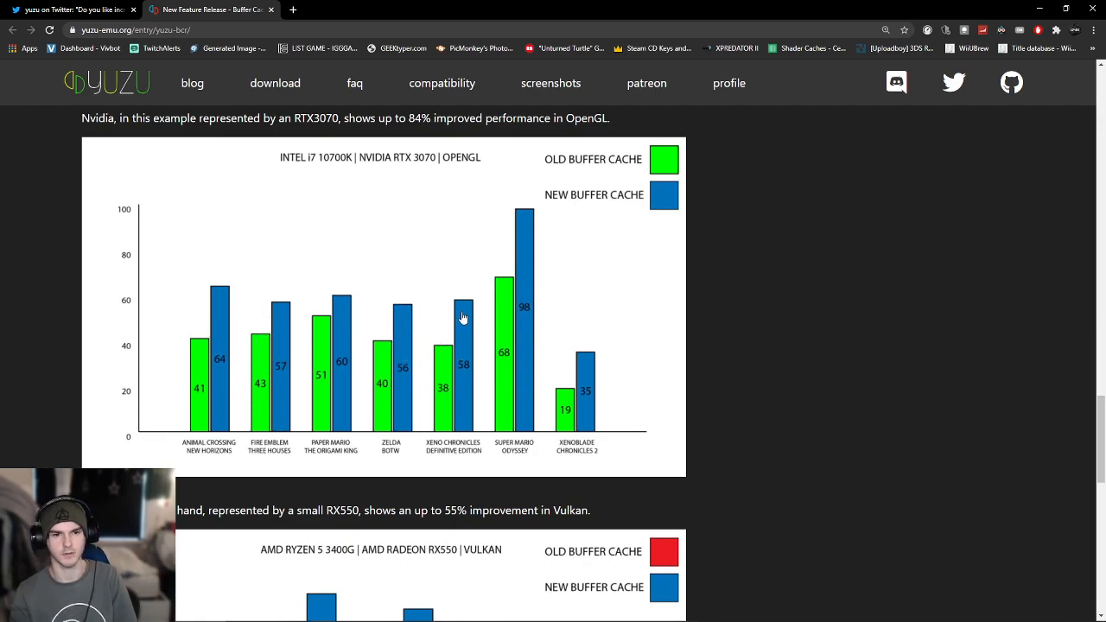
{"action": "mouse_move", "coordinate": [486, 253]}
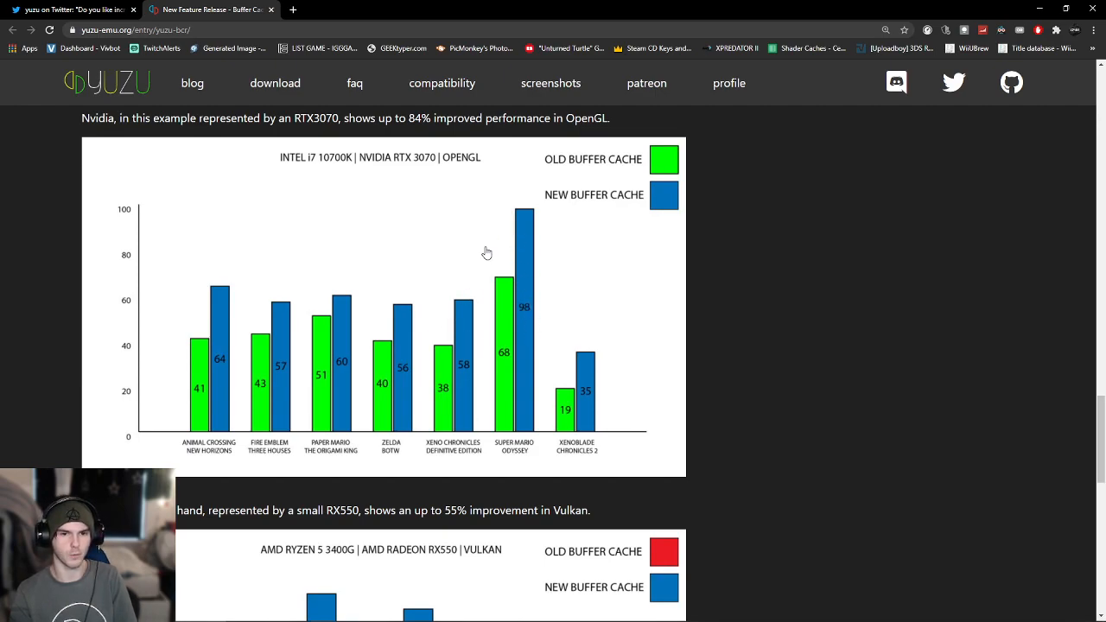
{"action": "mouse_move", "coordinate": [578, 372]}
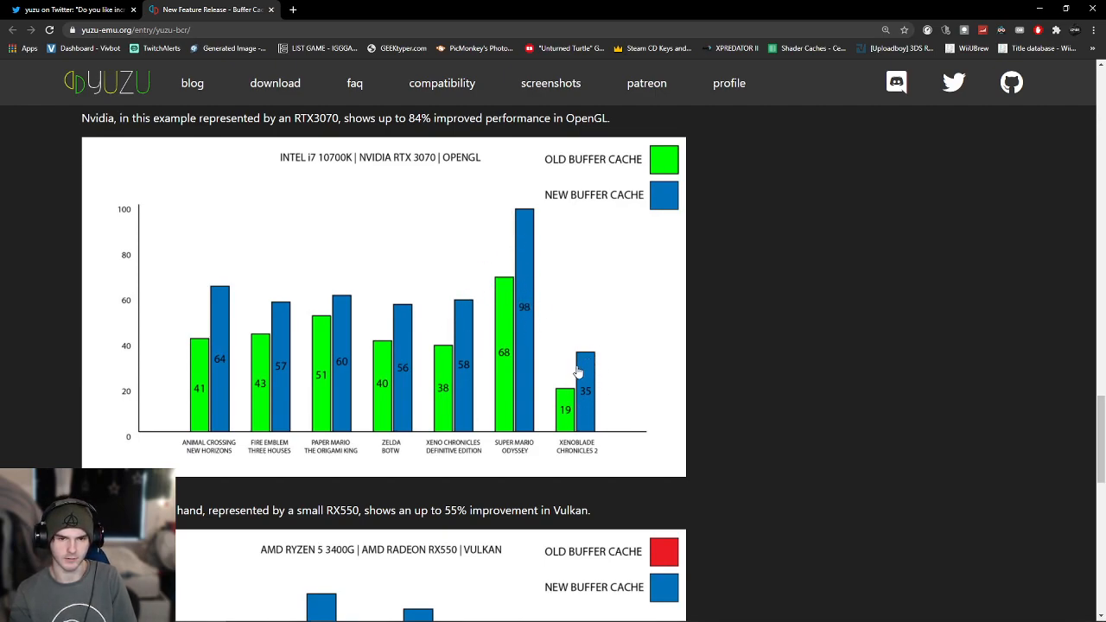
{"action": "mouse_move", "coordinate": [577, 387]}
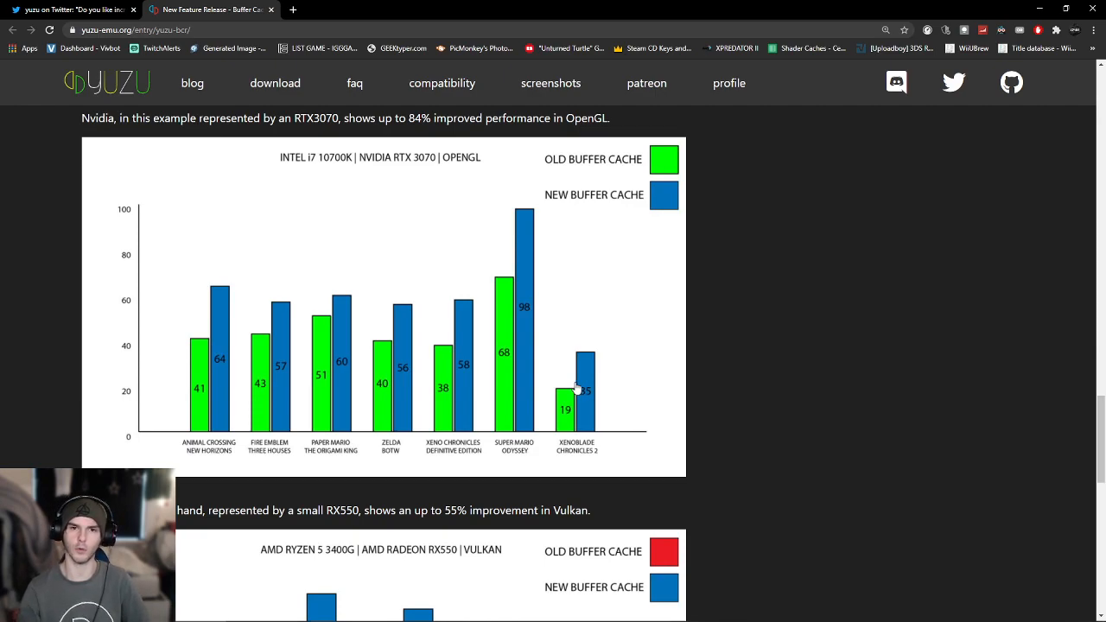
{"action": "mouse_move", "coordinate": [732, 257]}
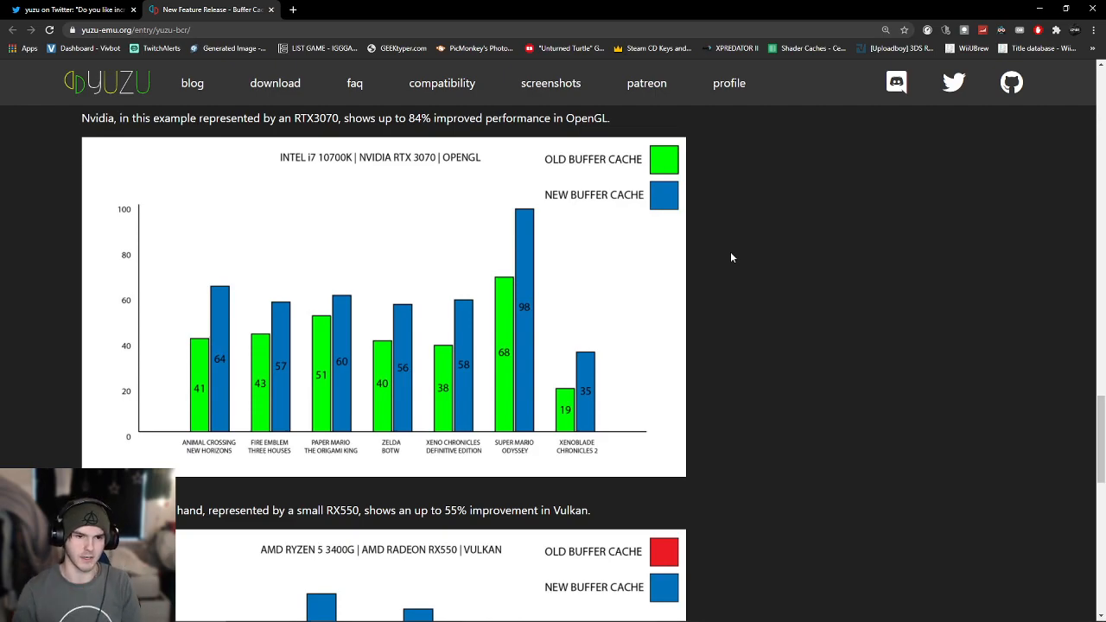
{"action": "mouse_move", "coordinate": [188, 402]}
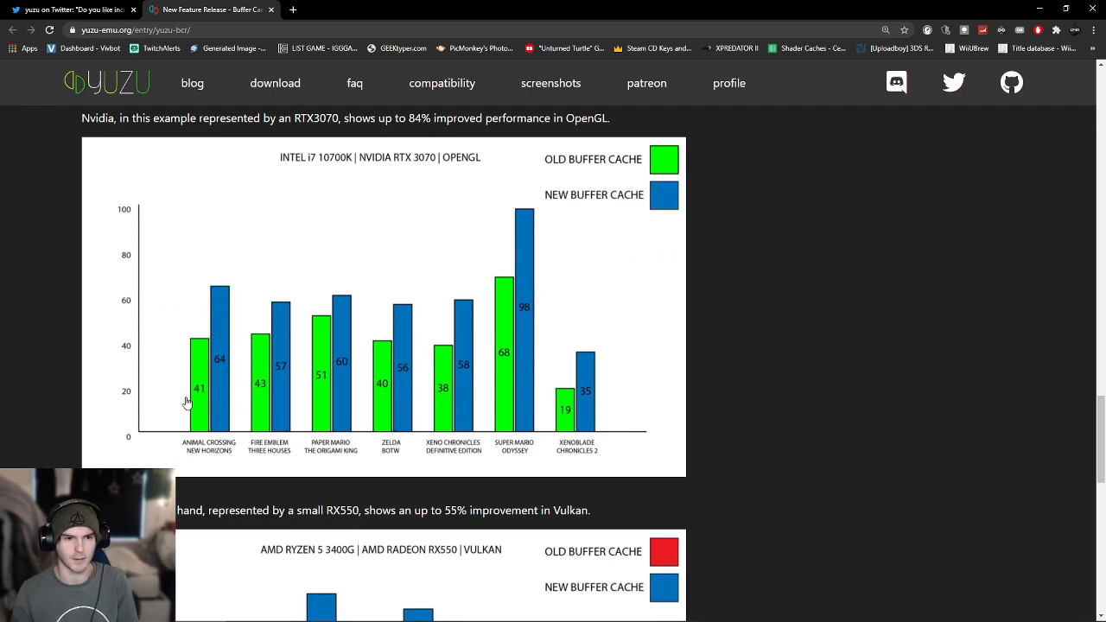
{"action": "mouse_move", "coordinate": [385, 384]}
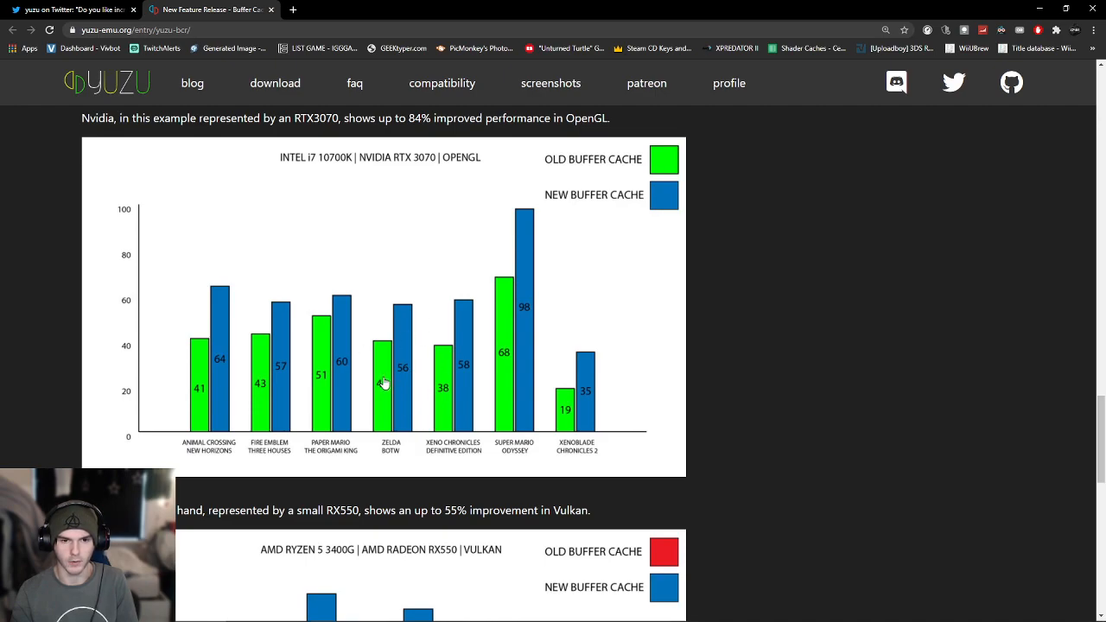
{"action": "mouse_move", "coordinate": [505, 220]}
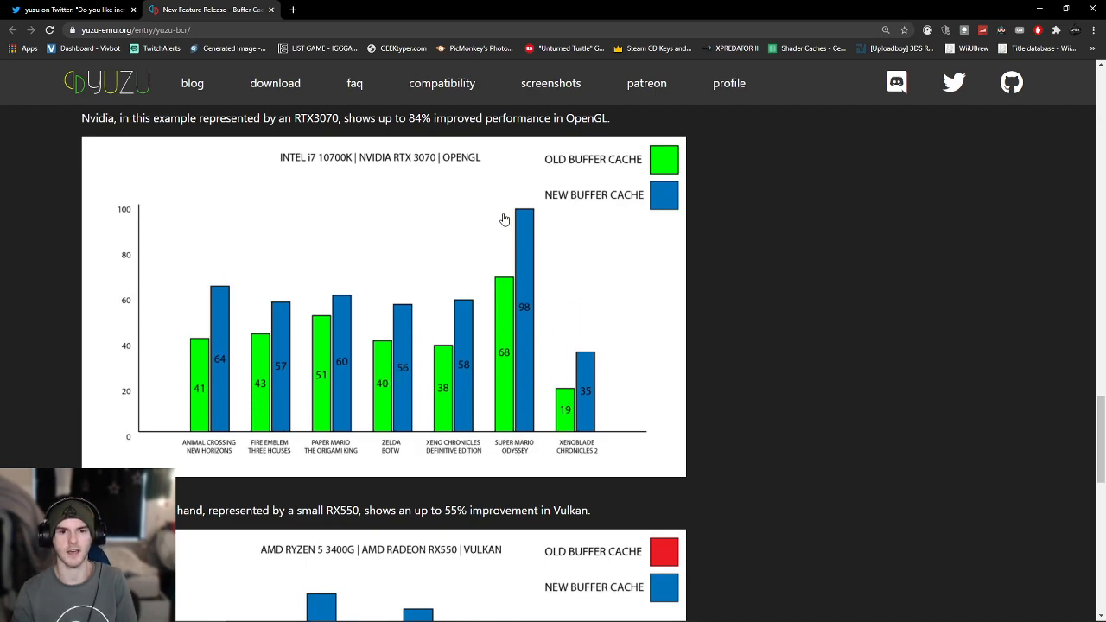
{"action": "mouse_move", "coordinate": [554, 429]}
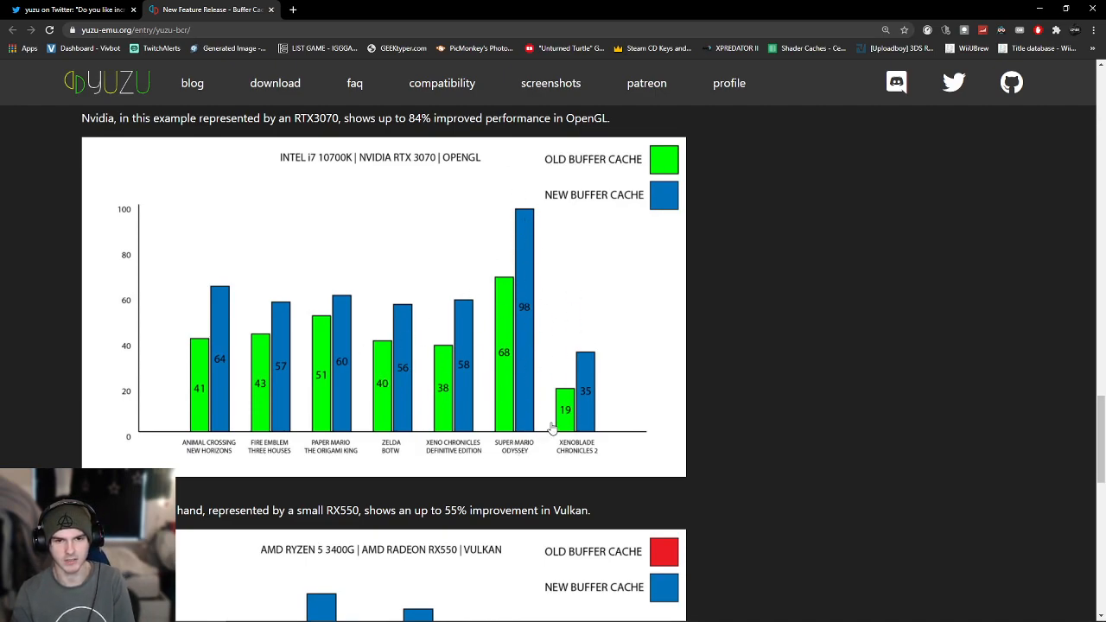
{"action": "mouse_move", "coordinate": [765, 270]}
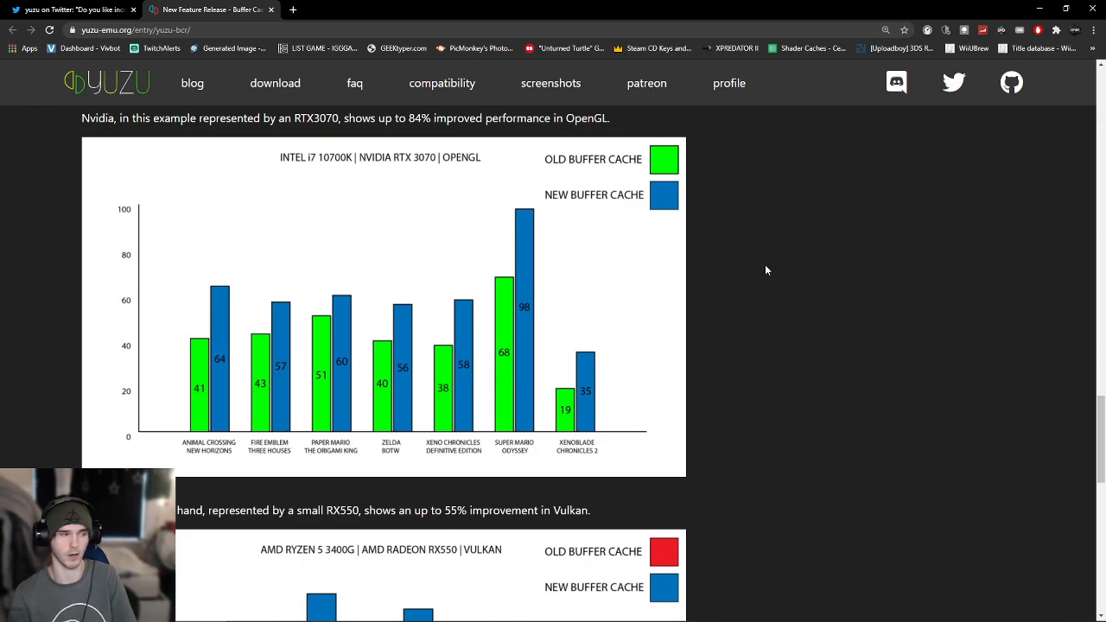
{"action": "mouse_move", "coordinate": [776, 263]}
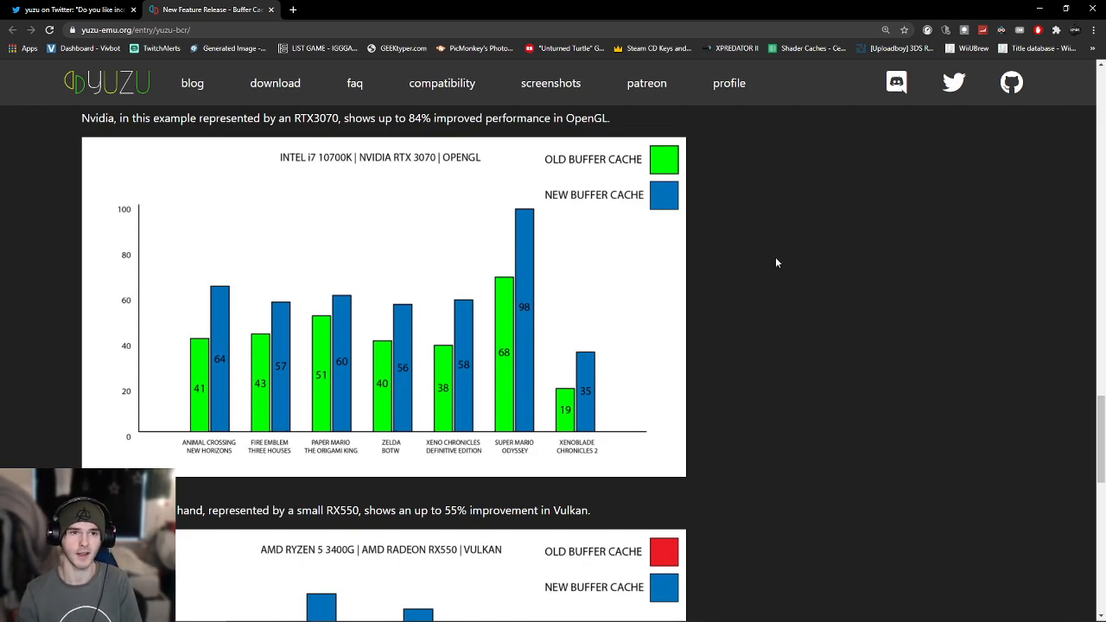
{"action": "mouse_move", "coordinate": [350, 163]}
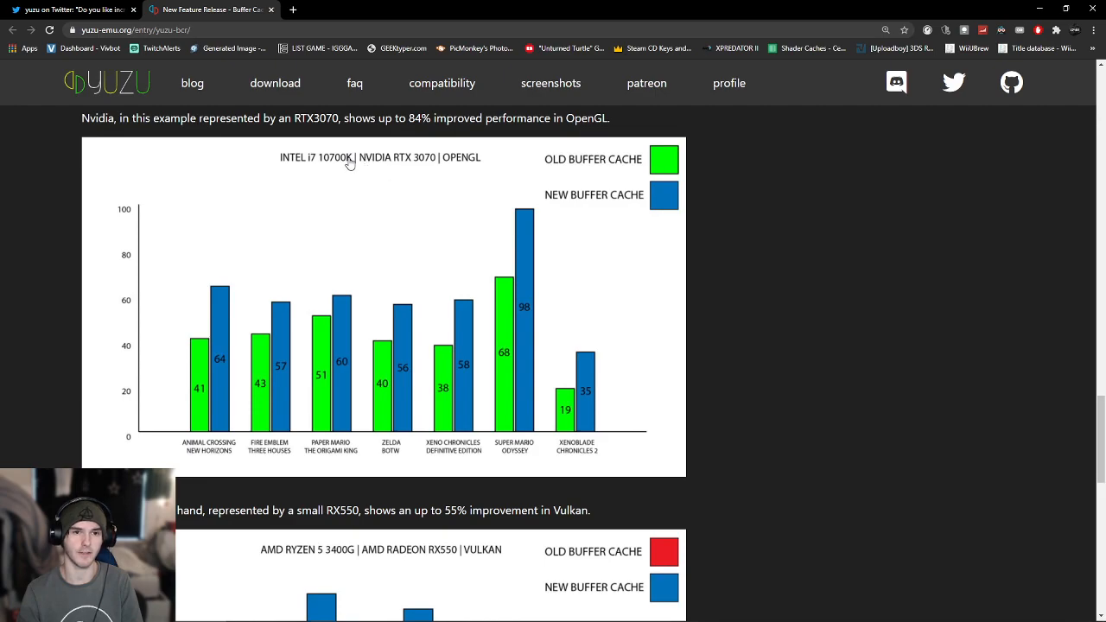
Highlight 'OpenGL' in the Nvidia sentence, then scroll to the AMD RX550 Vulkan chart.
{"action": "double_click", "coordinate": [576, 118]}
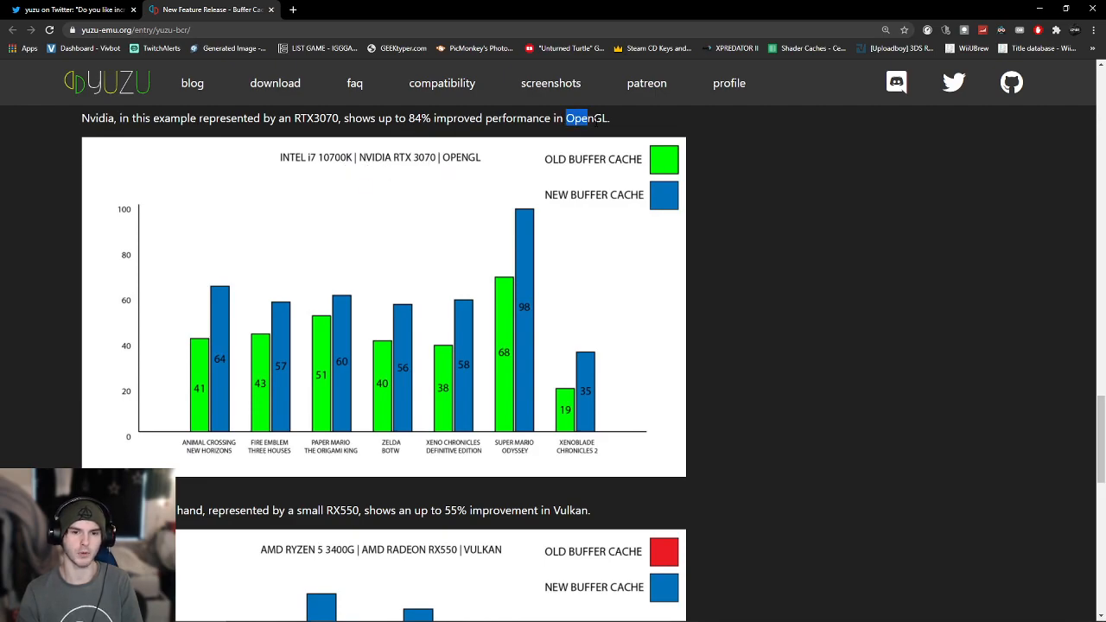
{"action": "scroll", "scroll_direction": "down", "scroll_amount": 3}
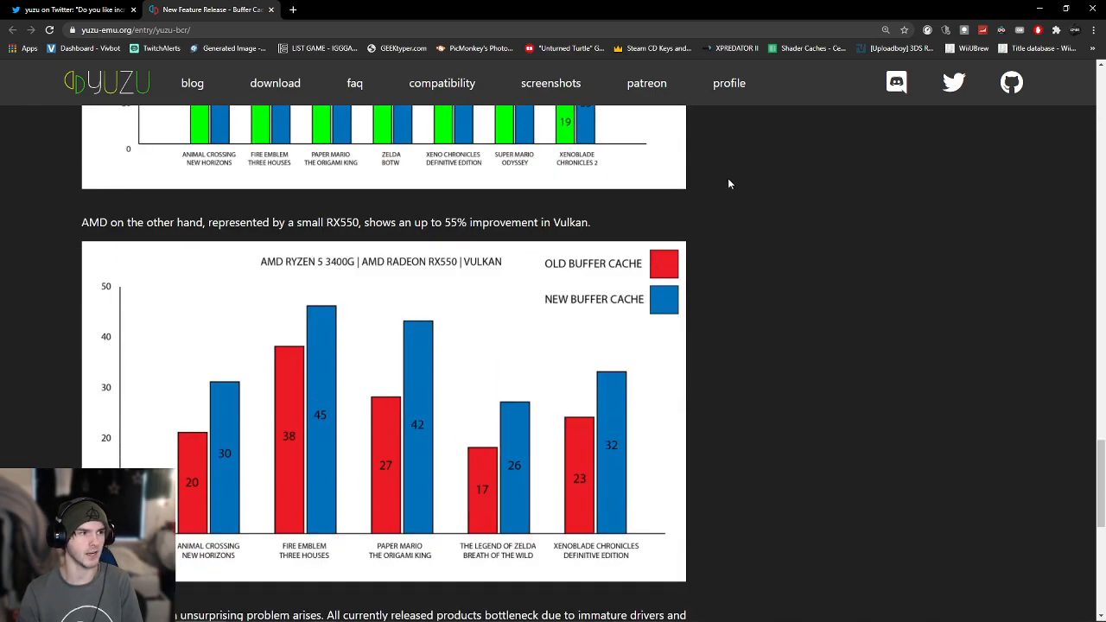
{"action": "scroll", "scroll_direction": "down", "scroll_amount": 3}
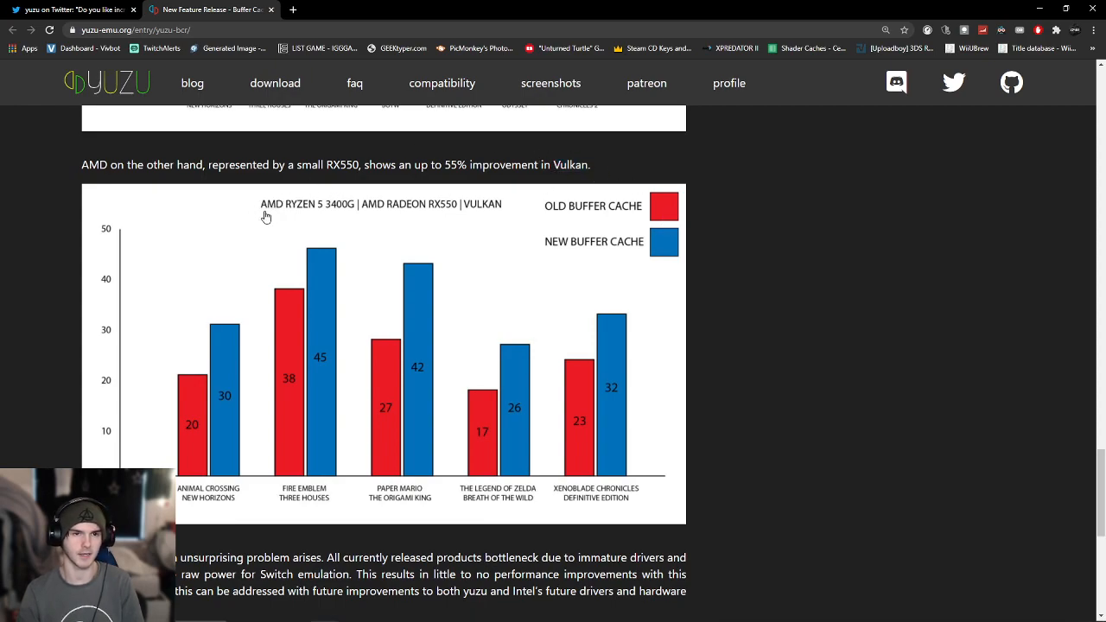
{"action": "mouse_move", "coordinate": [374, 158]}
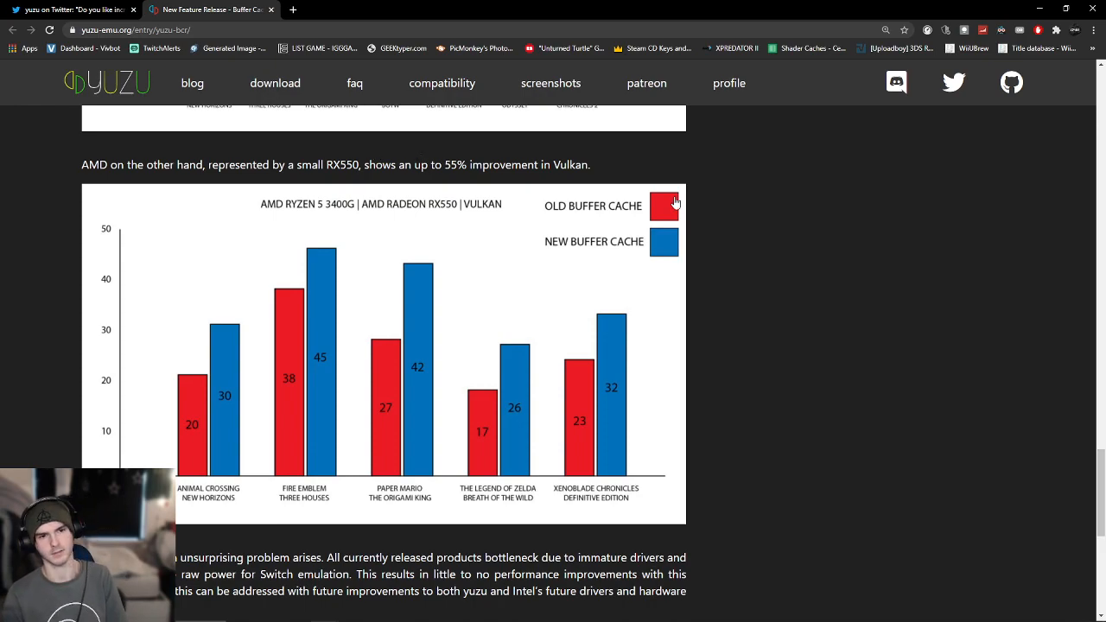
{"action": "mouse_move", "coordinate": [686, 258]}
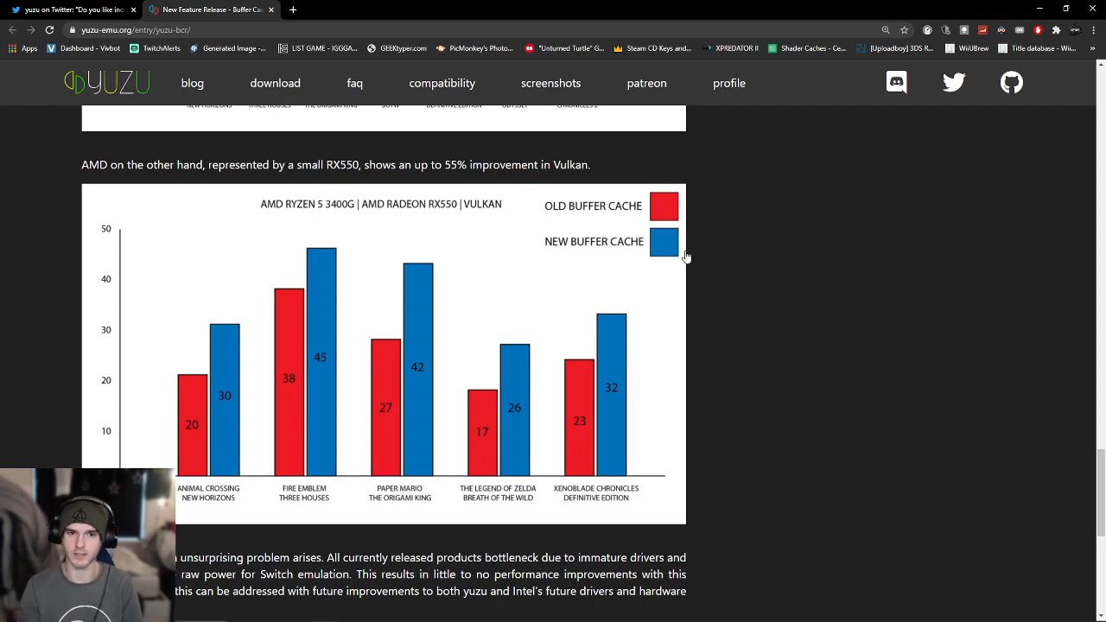
{"action": "mouse_move", "coordinate": [192, 384]}
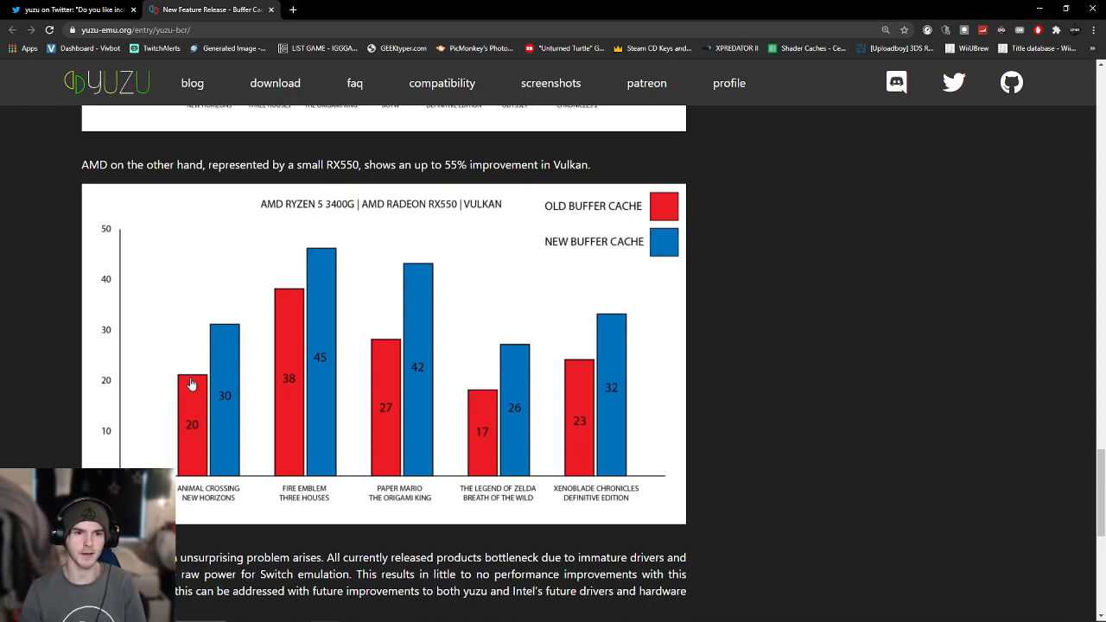
{"action": "mouse_move", "coordinate": [222, 394]}
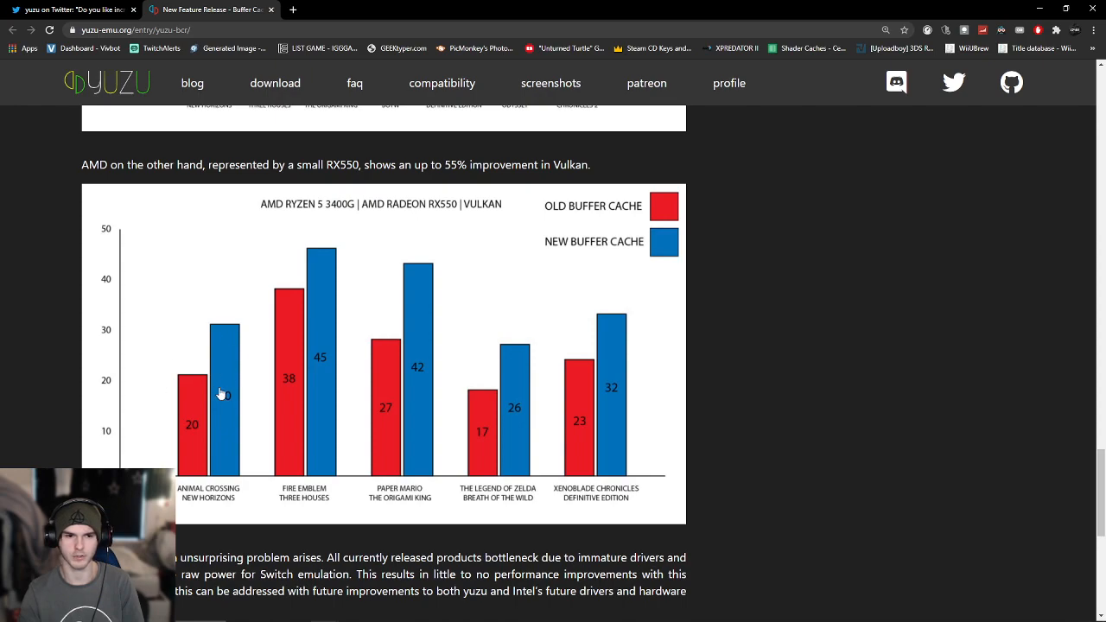
{"action": "mouse_move", "coordinate": [309, 308]}
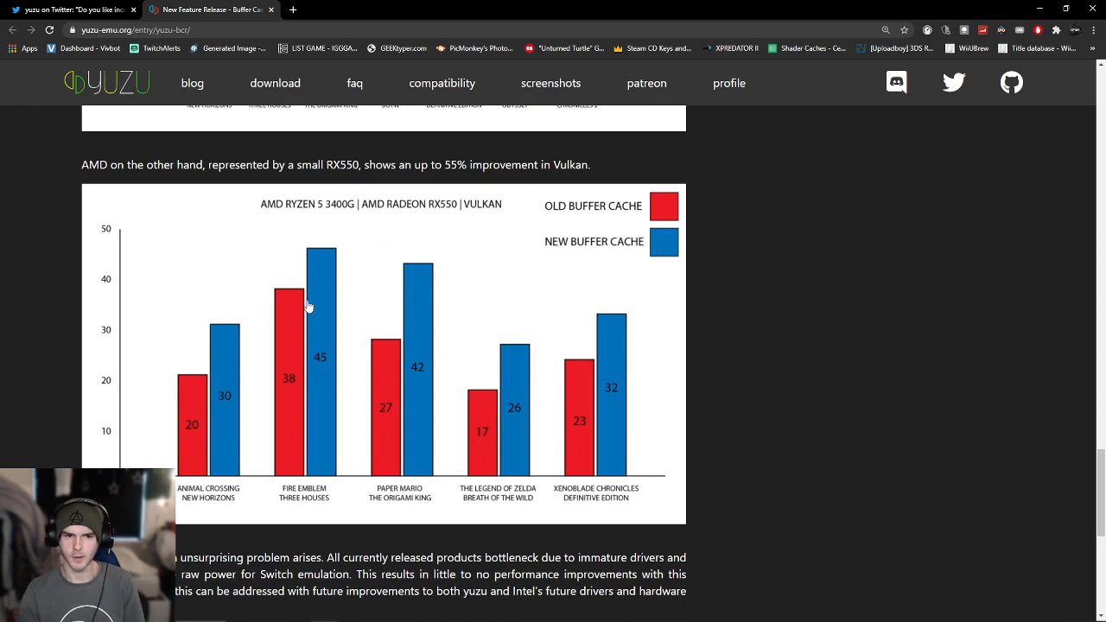
{"action": "mouse_move", "coordinate": [368, 317]}
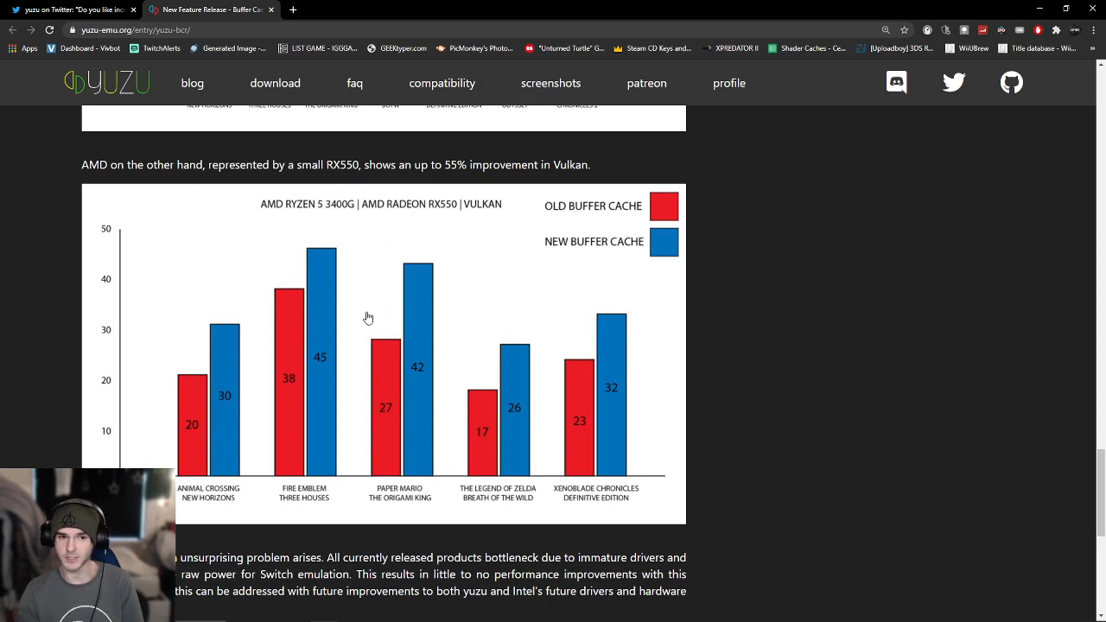
{"action": "mouse_move", "coordinate": [510, 377]}
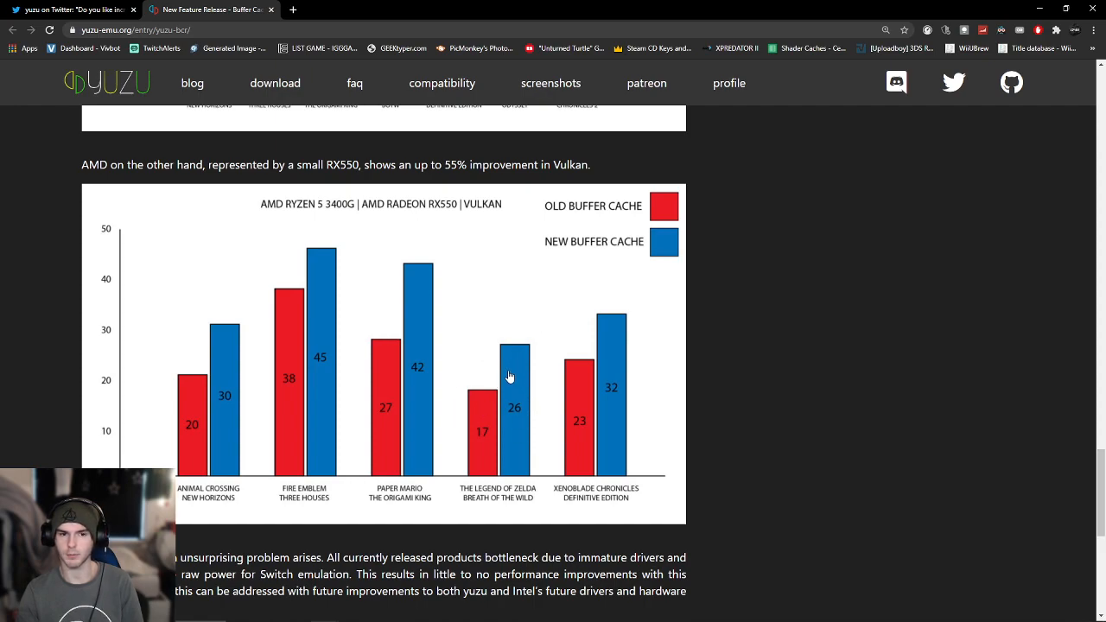
{"action": "mouse_move", "coordinate": [597, 389]}
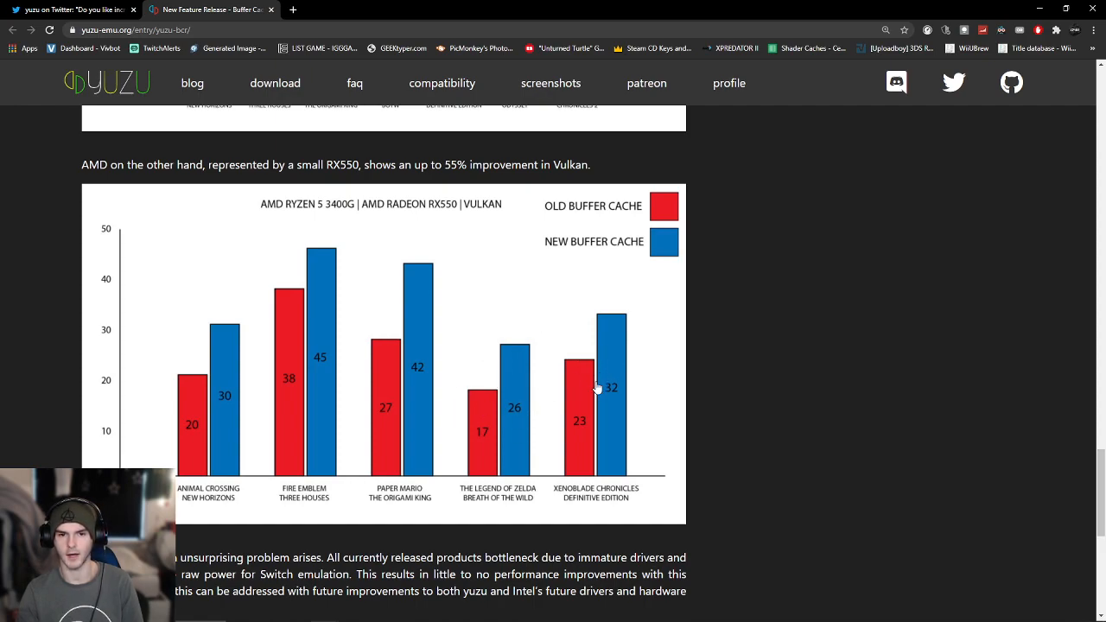
{"action": "mouse_move", "coordinate": [609, 375]}
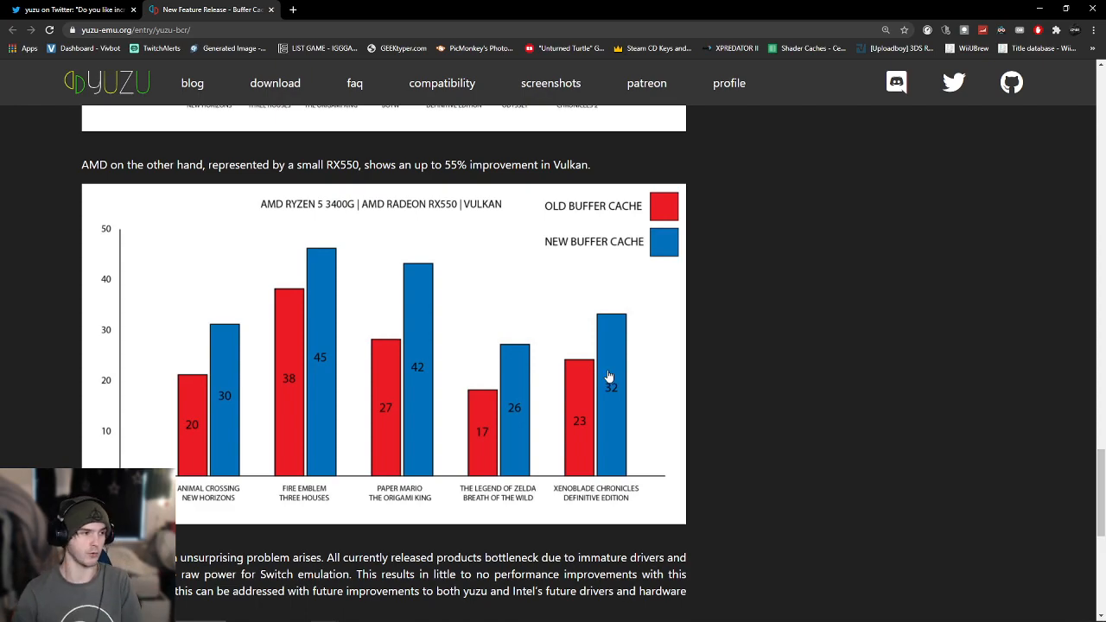
Read the AMD Vega notes, briefly highlighting the 223% increase figure.
{"action": "scroll", "scroll_direction": "down", "scroll_amount": 3}
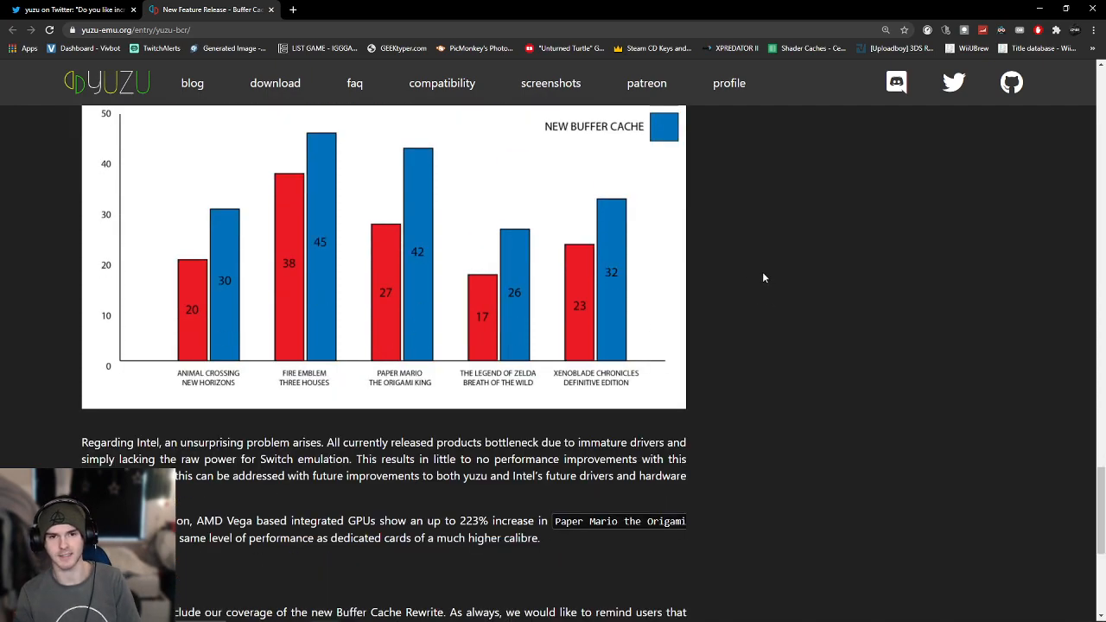
{"action": "scroll", "scroll_direction": "down", "scroll_amount": 3}
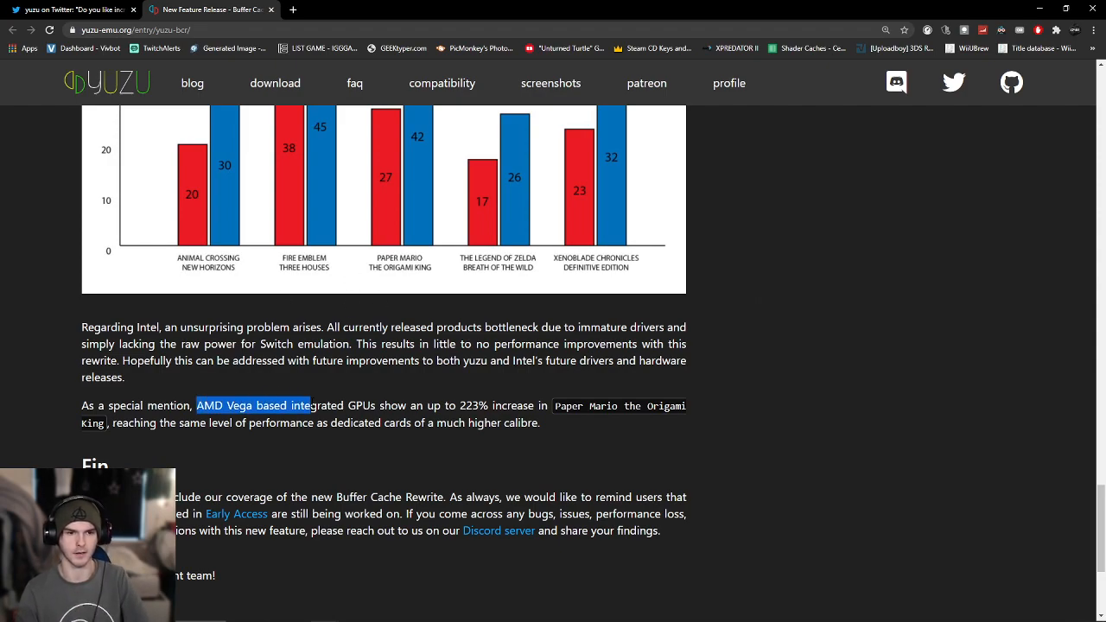
{"action": "left_click", "coordinate": [389, 405]}
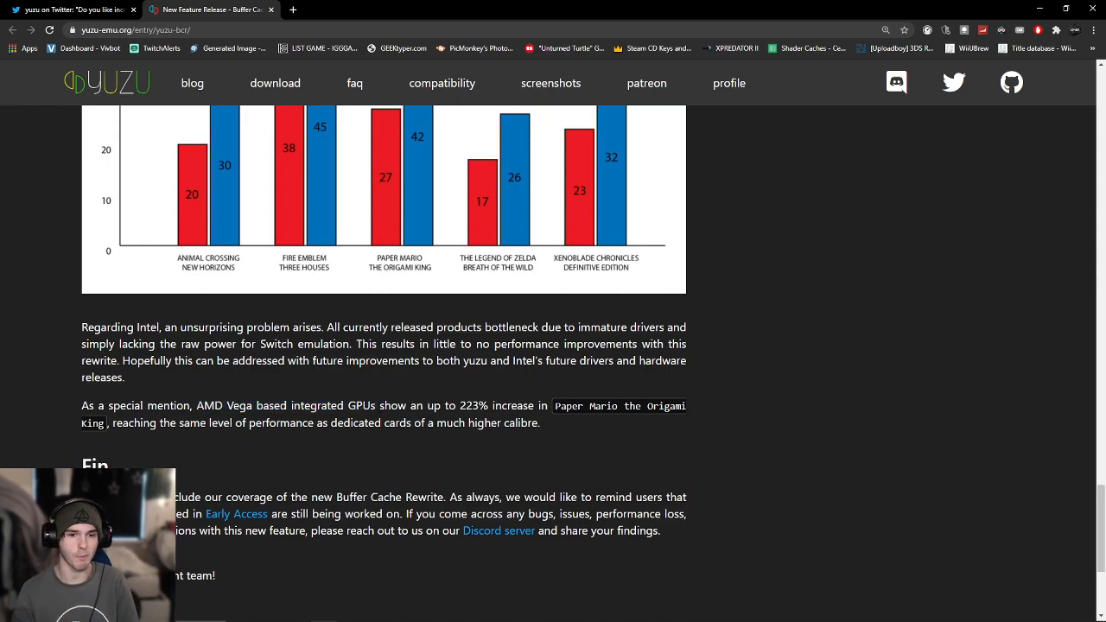
{"action": "double_click", "coordinate": [474, 405]}
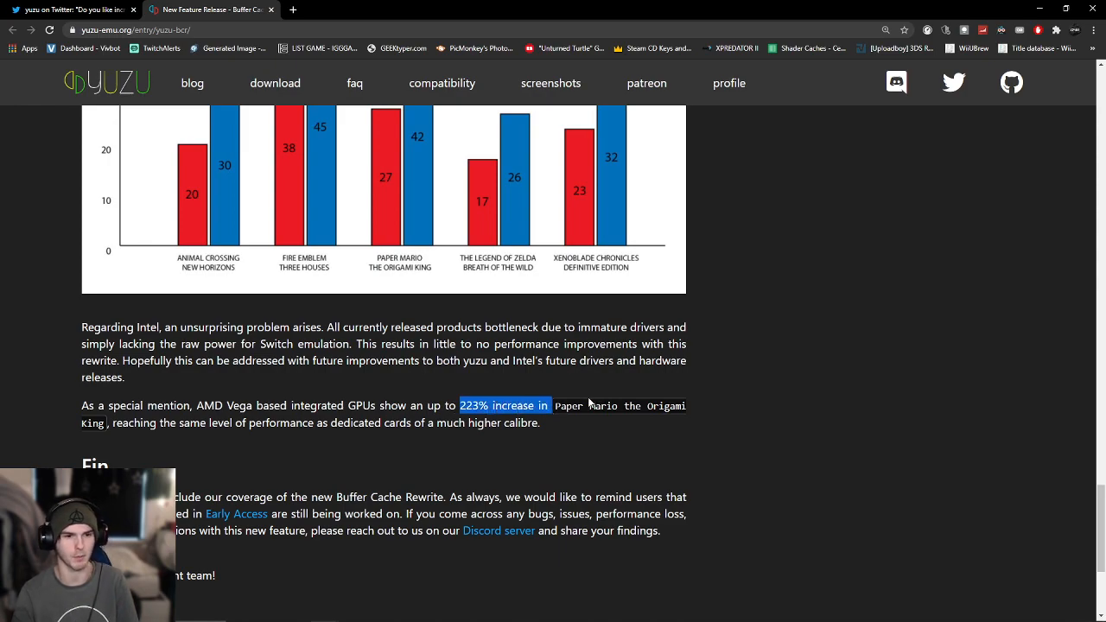
{"action": "left_click", "coordinate": [588, 405]}
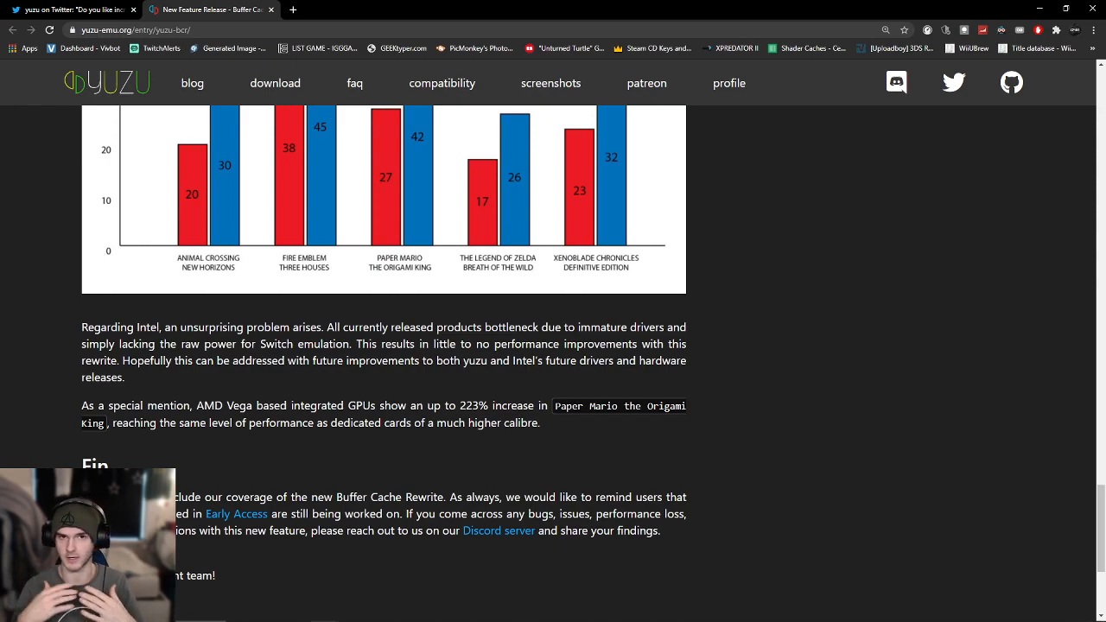
Scroll to the article's closing, then back up to 'All right, let's talk performance gains!'.
{"action": "scroll", "scroll_direction": "down", "scroll_amount": 3}
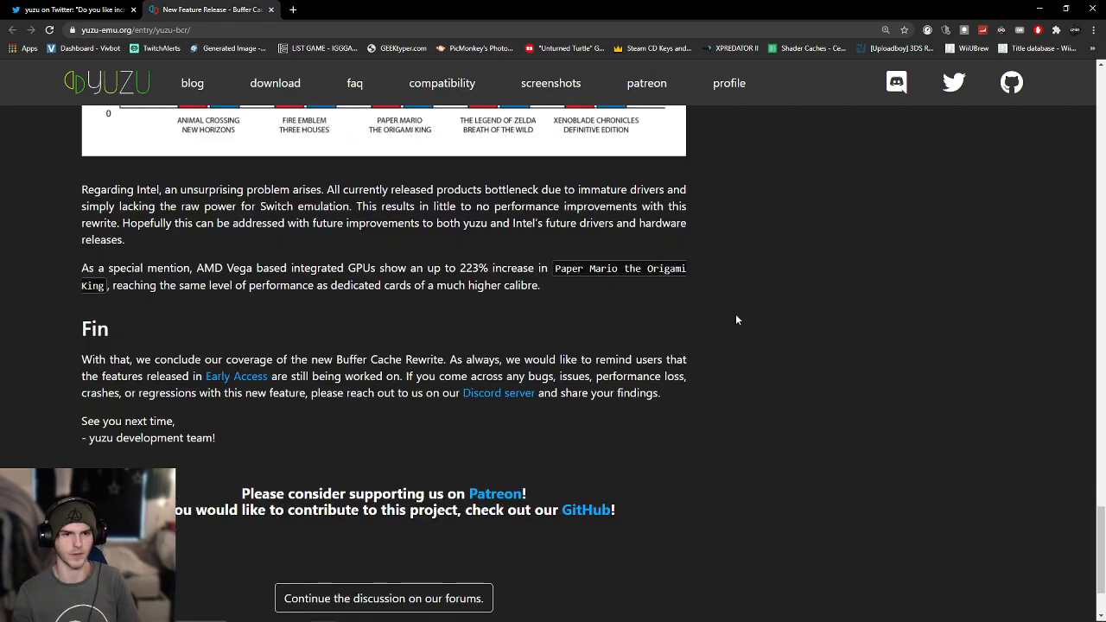
{"action": "mouse_move", "coordinate": [693, 405]}
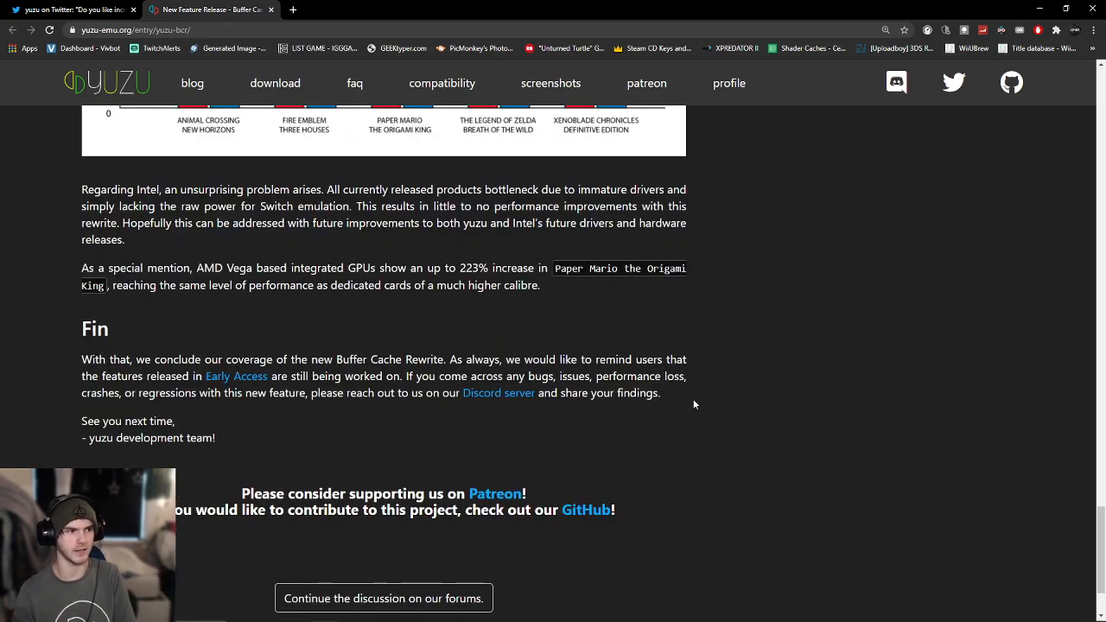
{"action": "scroll", "scroll_direction": "up", "scroll_amount": 3}
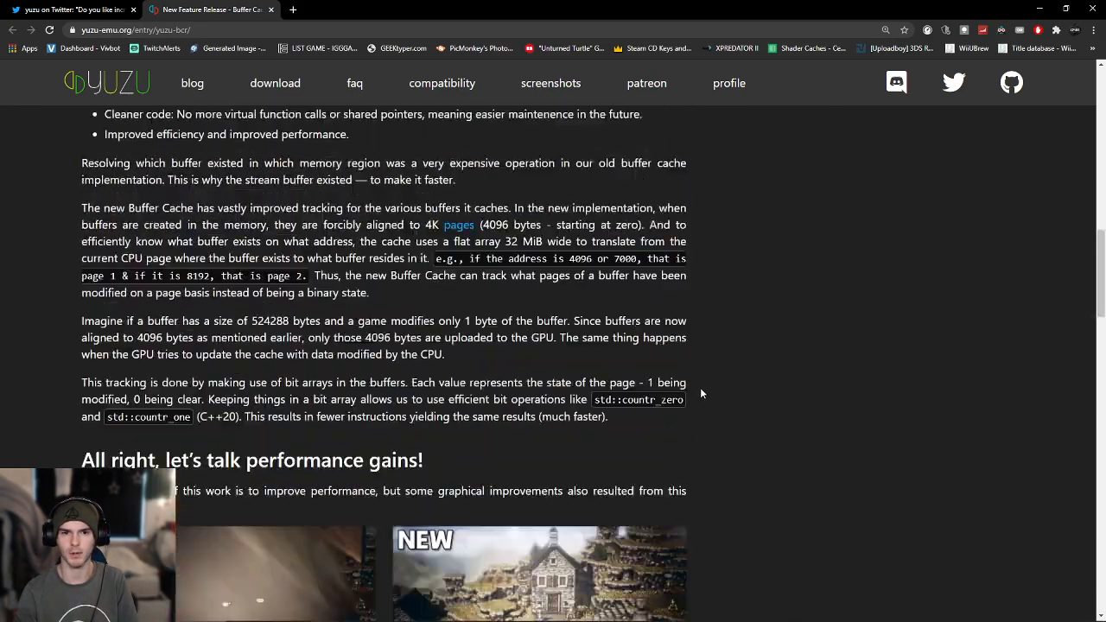
{"action": "scroll", "scroll_direction": "up", "scroll_amount": 3}
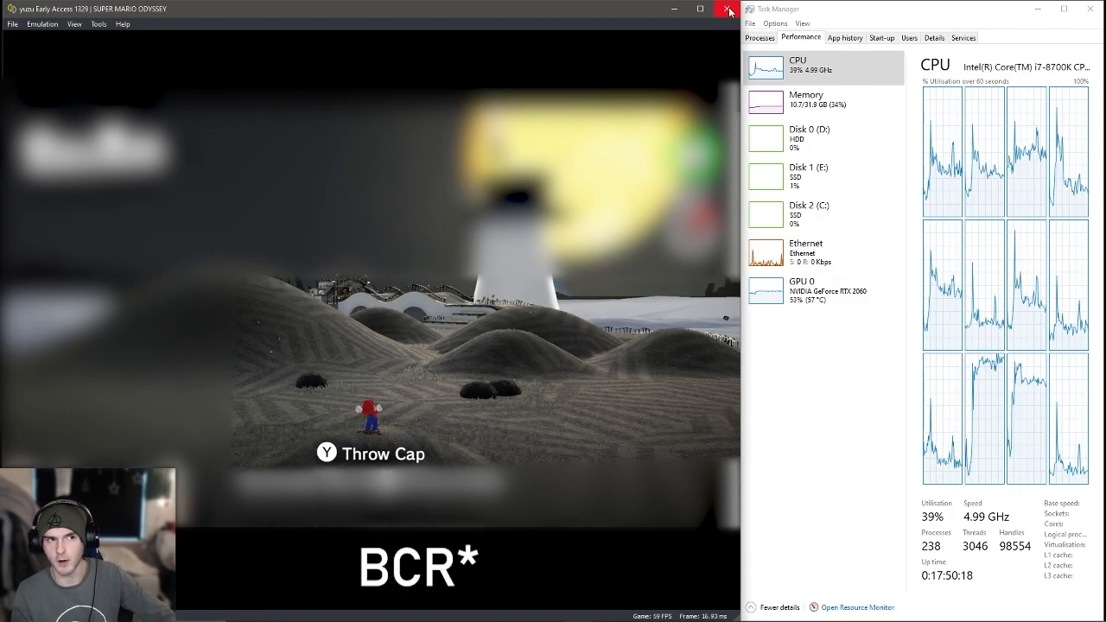
Close the yuzu BCR build window running Super Mario Odyssey.
{"action": "left_click", "coordinate": [731, 9]}
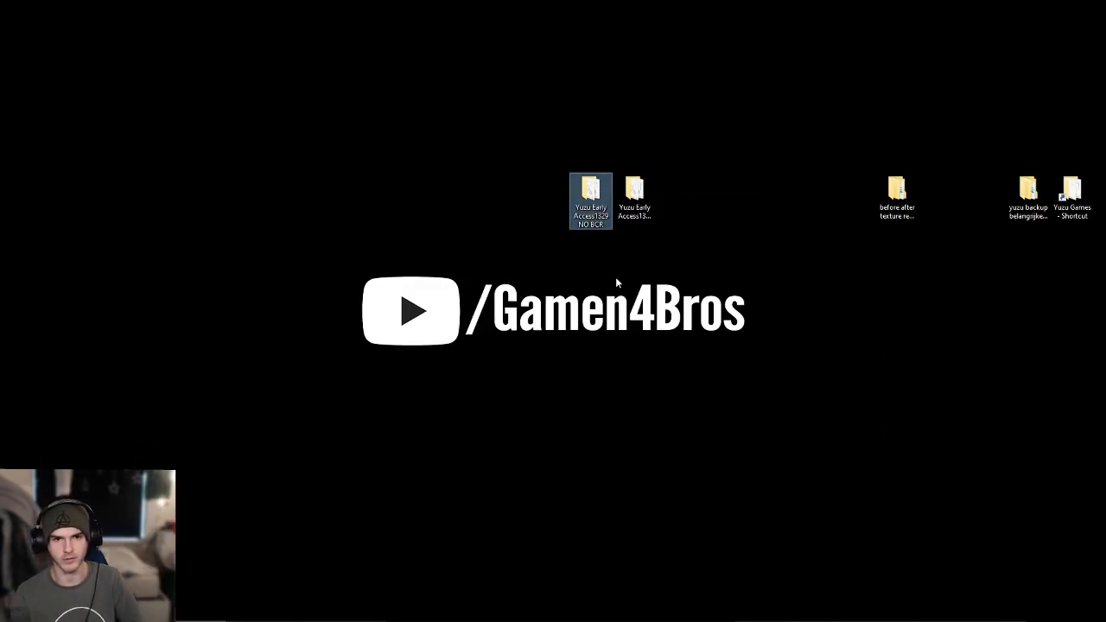
Open the 'Yuzu Early Access 1329 NO BCR' folder from the desktop.
{"action": "double_click", "coordinate": [590, 188]}
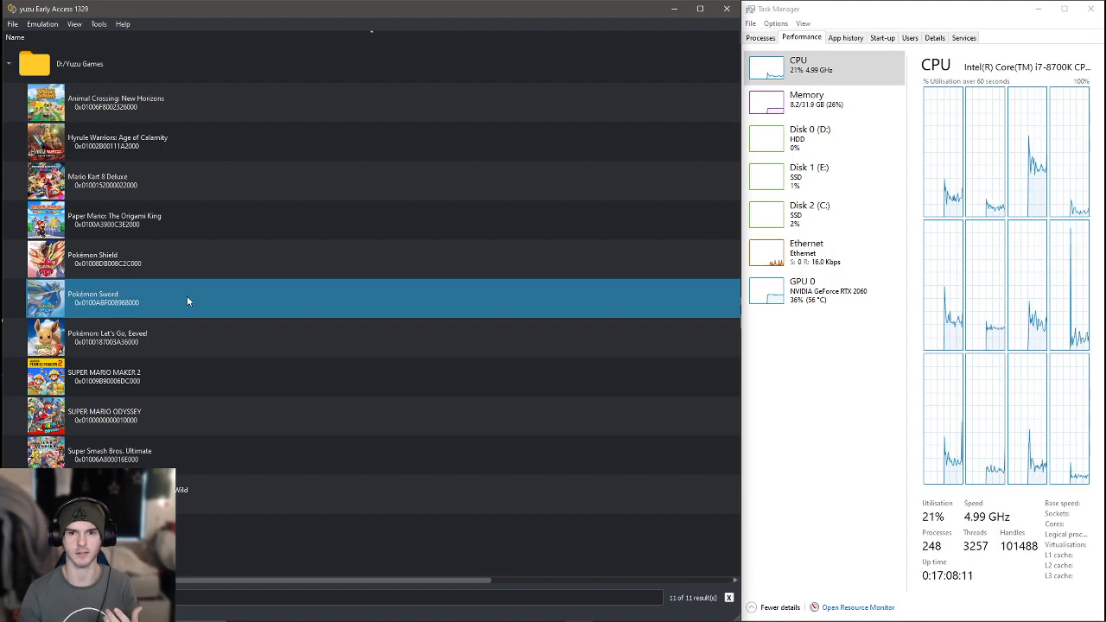
Launch Pokémon Sword from the no-BCR build's game list.
{"action": "double_click", "coordinate": [92, 298]}
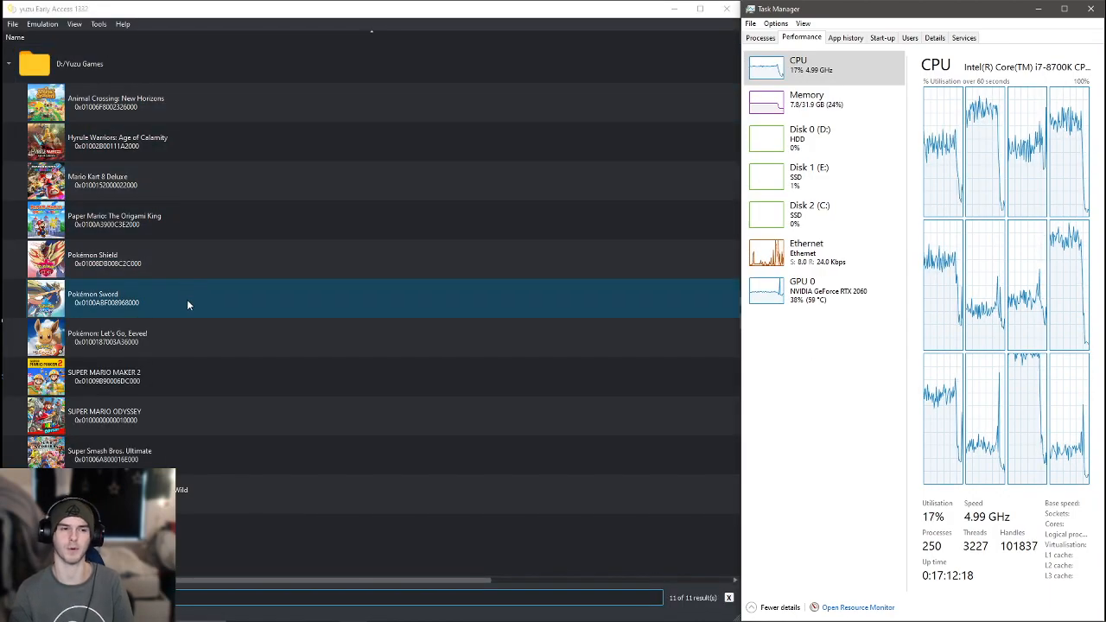
Launch Pokémon Sword on the 1332 build, then close the emulator window.
{"action": "double_click", "coordinate": [92, 298]}
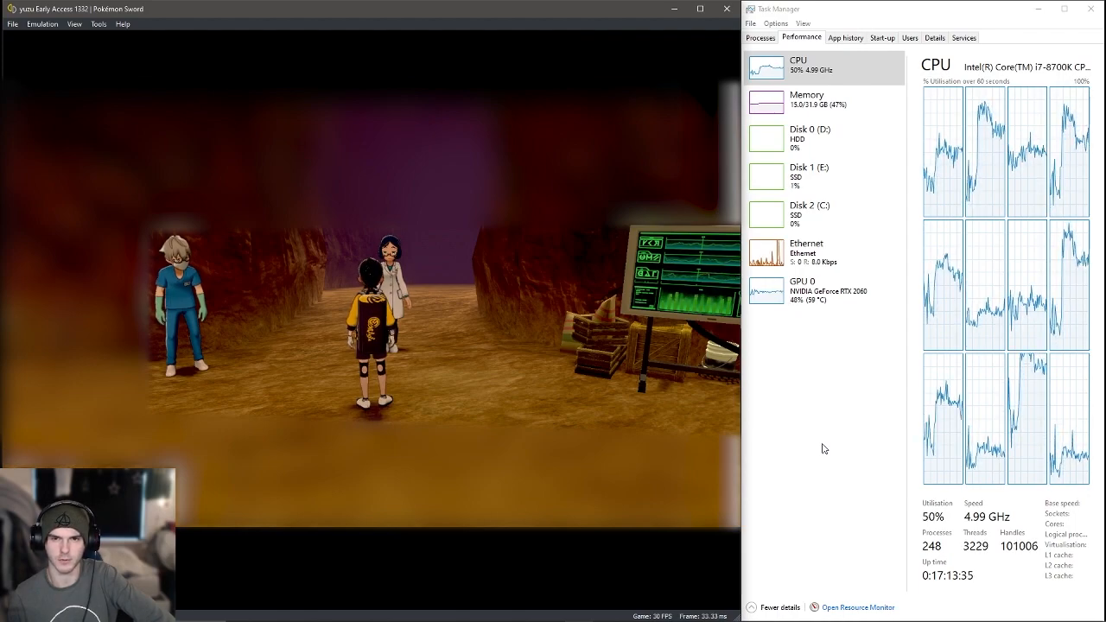
{"action": "mouse_move", "coordinate": [726, 8]}
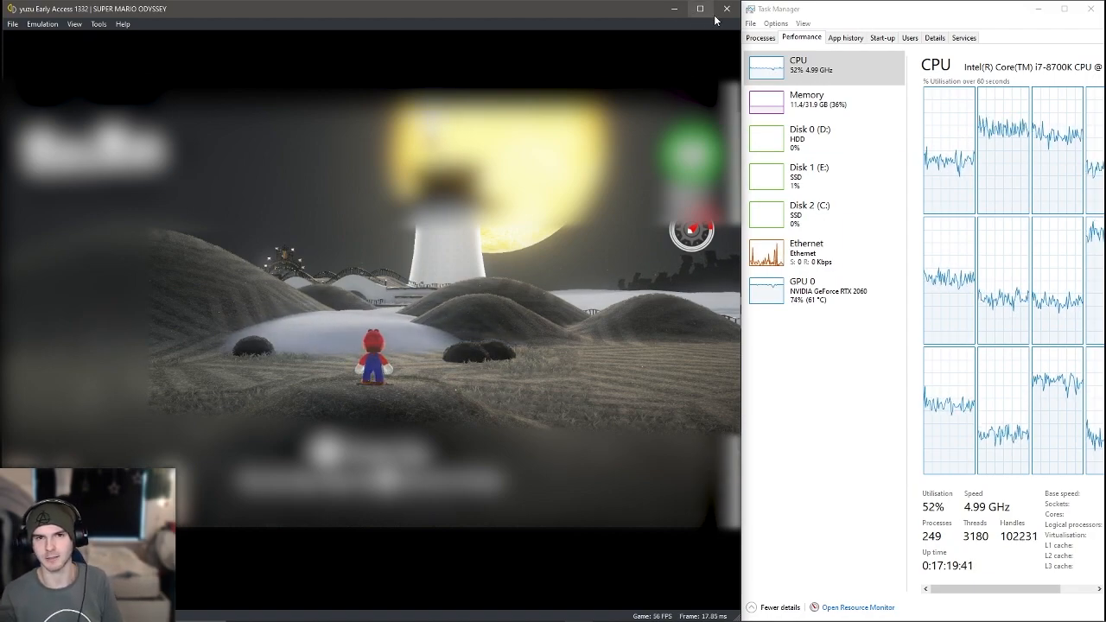
{"action": "left_click", "coordinate": [727, 8]}
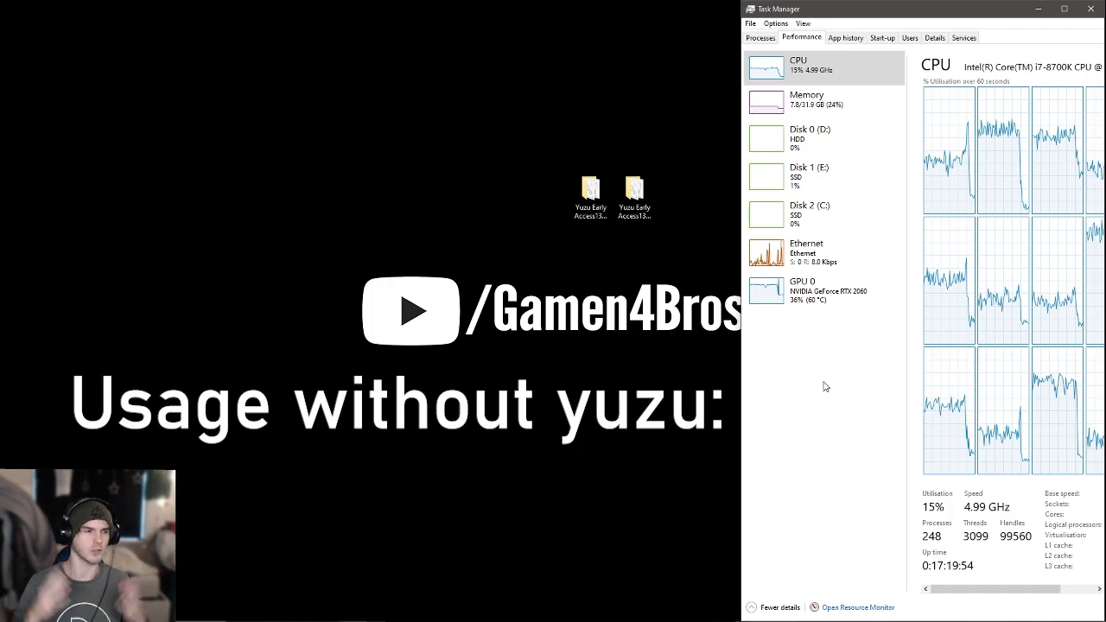